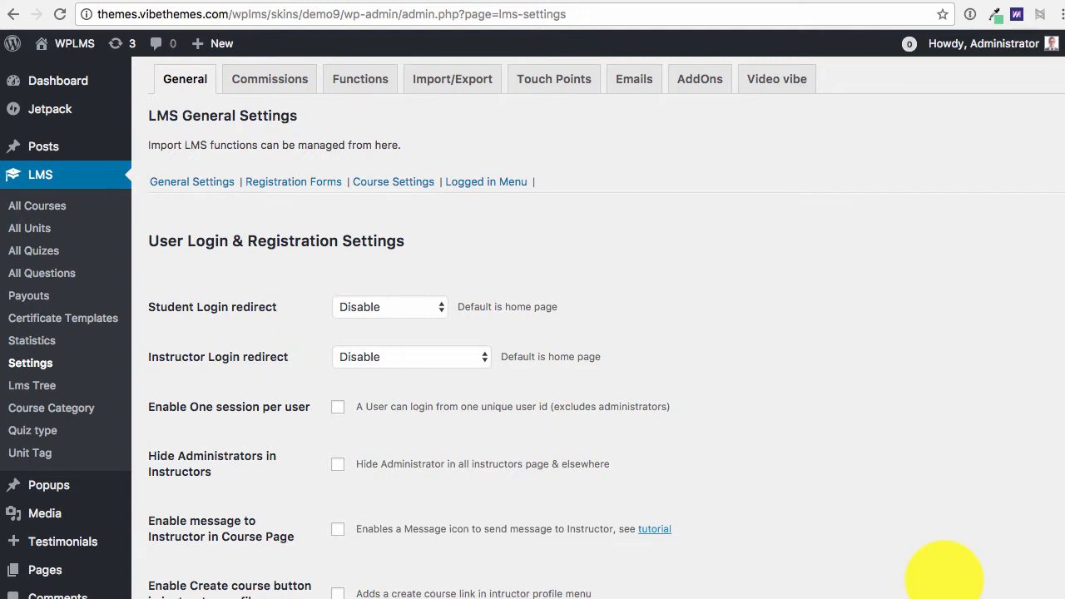
pyautogui.moveTo(868, 446)
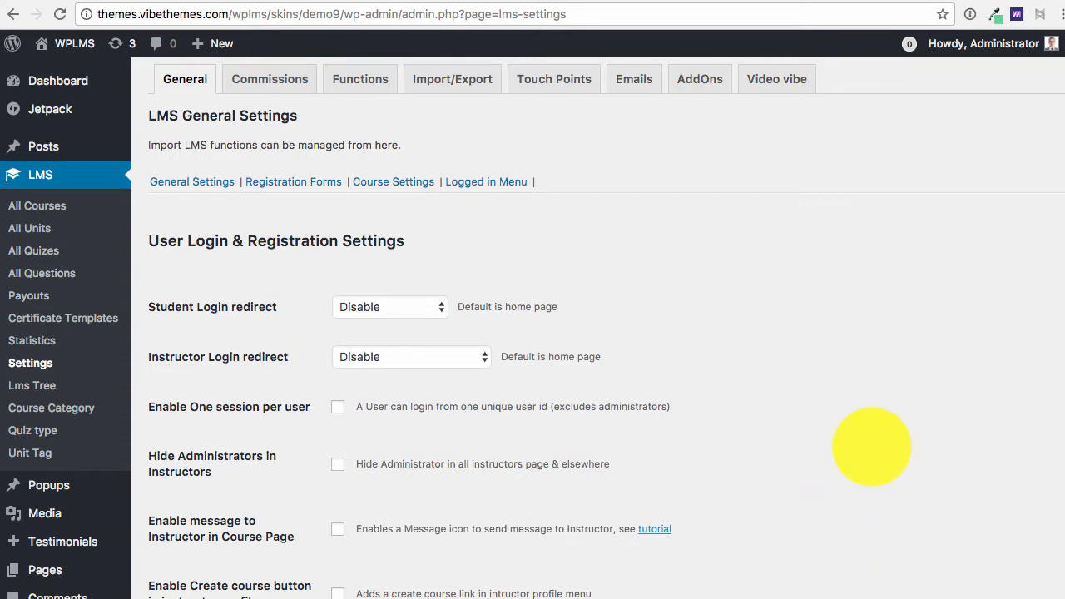
pyautogui.moveTo(775, 78)
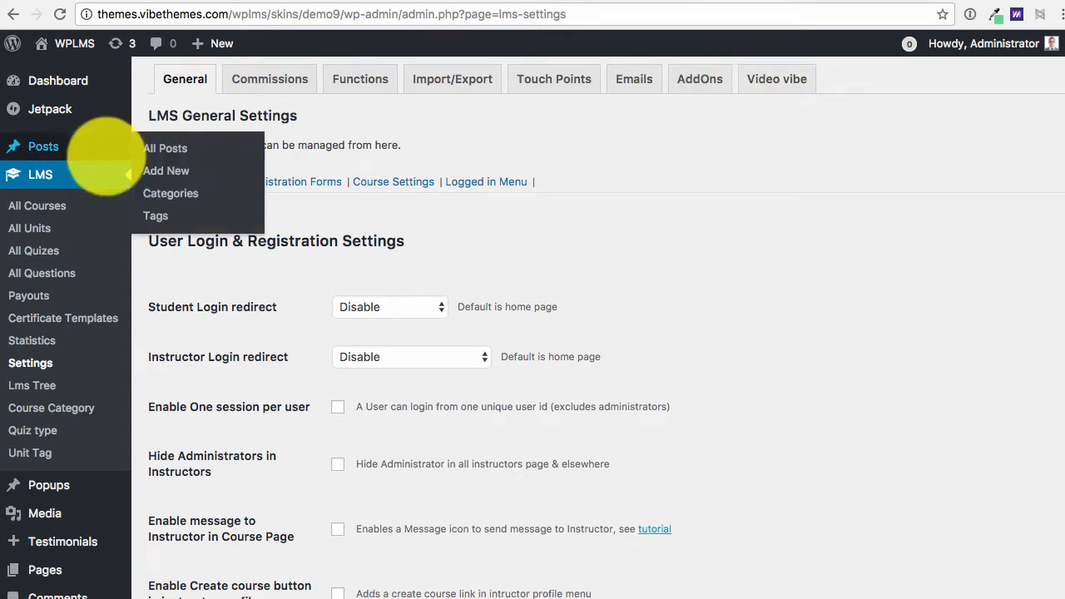
pyautogui.moveTo(30, 363)
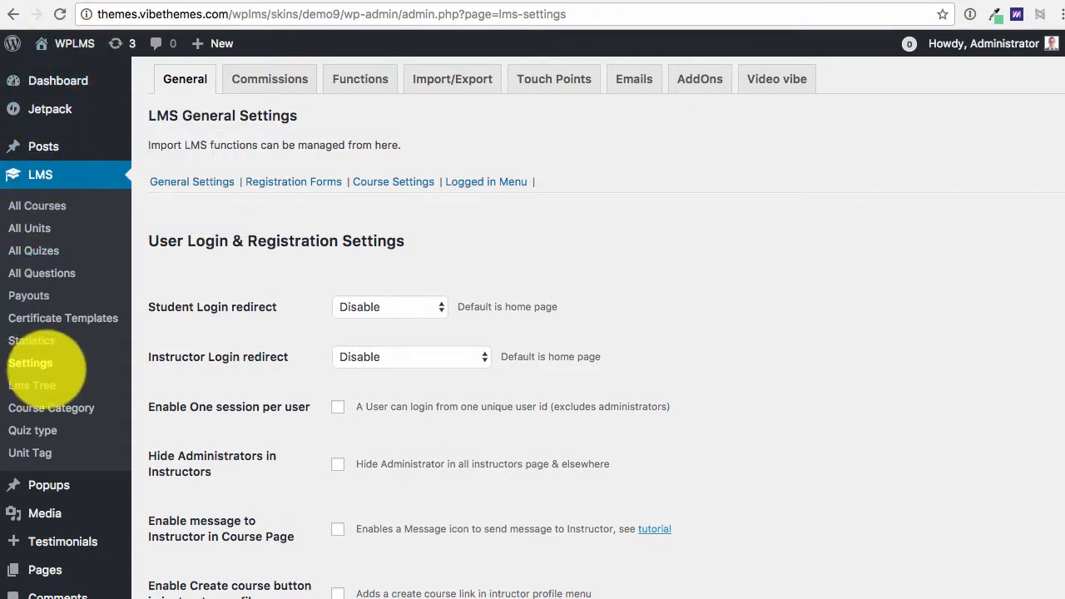
pyautogui.moveTo(775, 87)
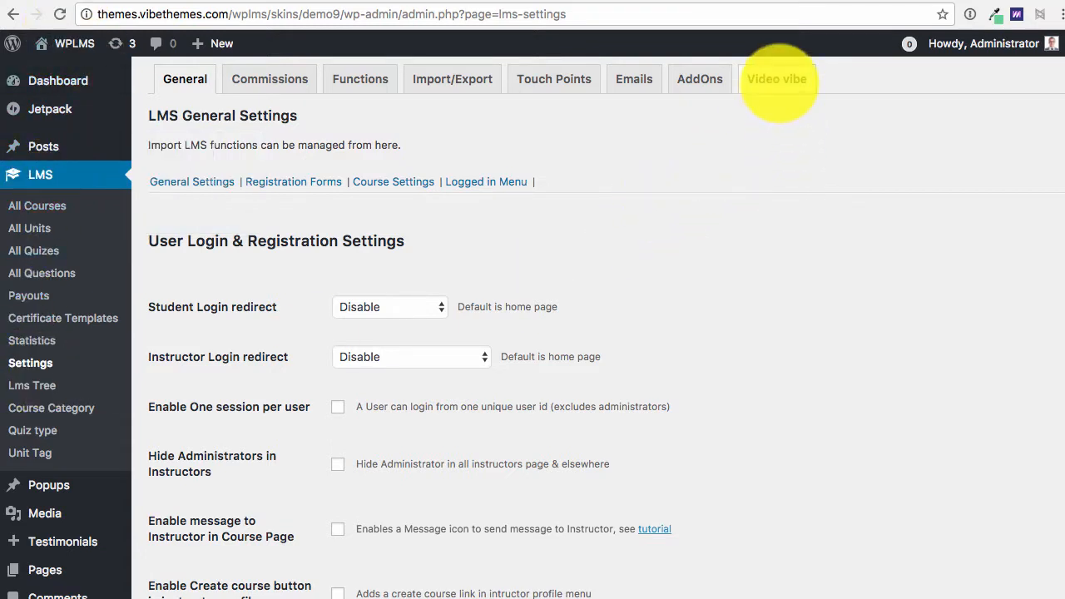
# - View the Video vibe settings with empty Vimeo Client Identifier and Client Secrets fields
pyautogui.click(776, 78)
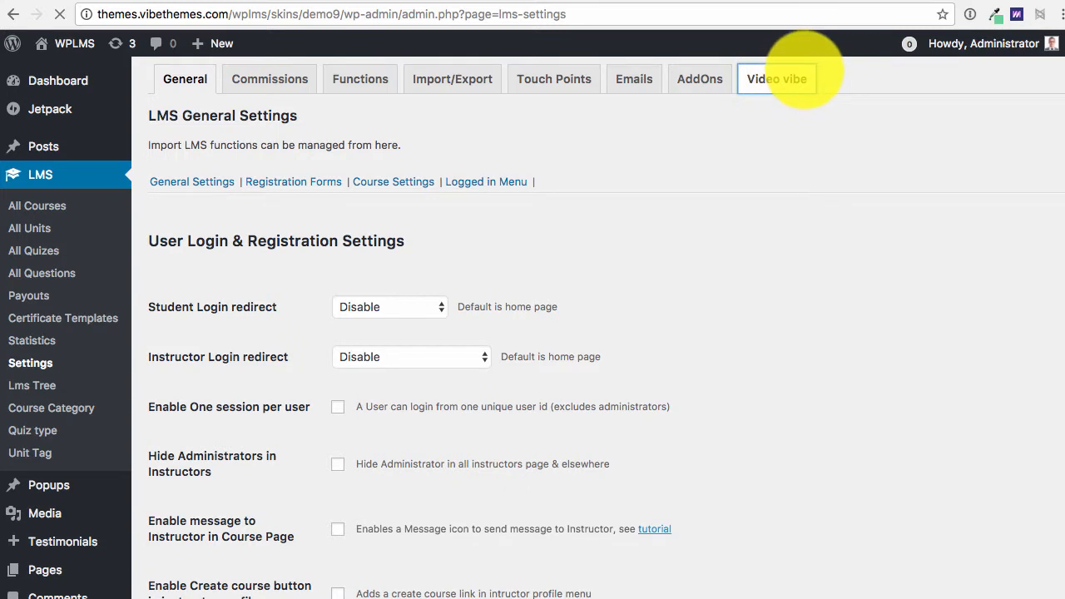
pyautogui.click(776, 78)
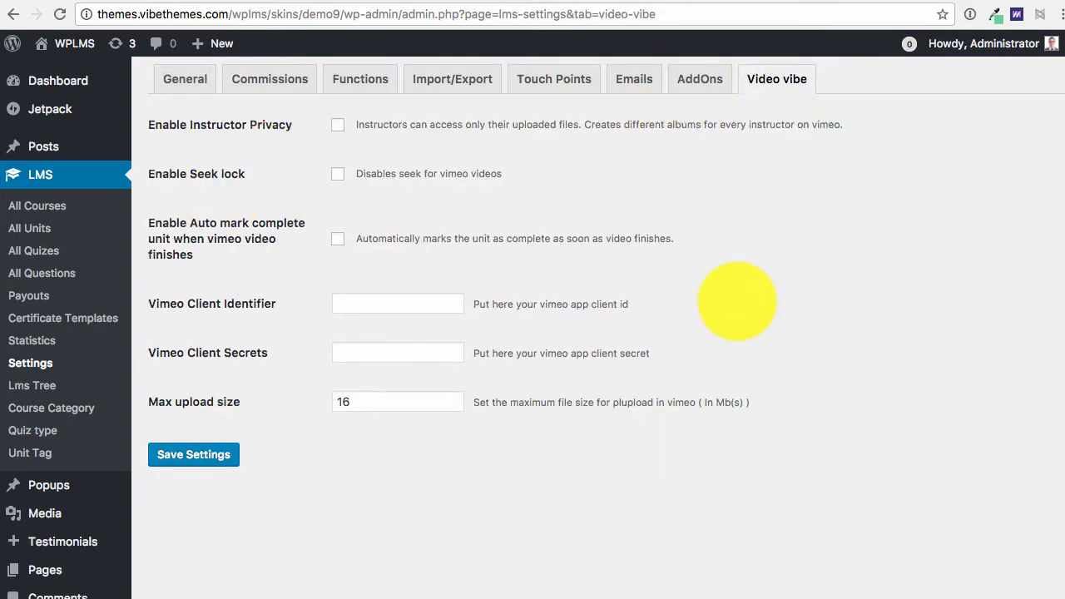
pyautogui.moveTo(211, 303)
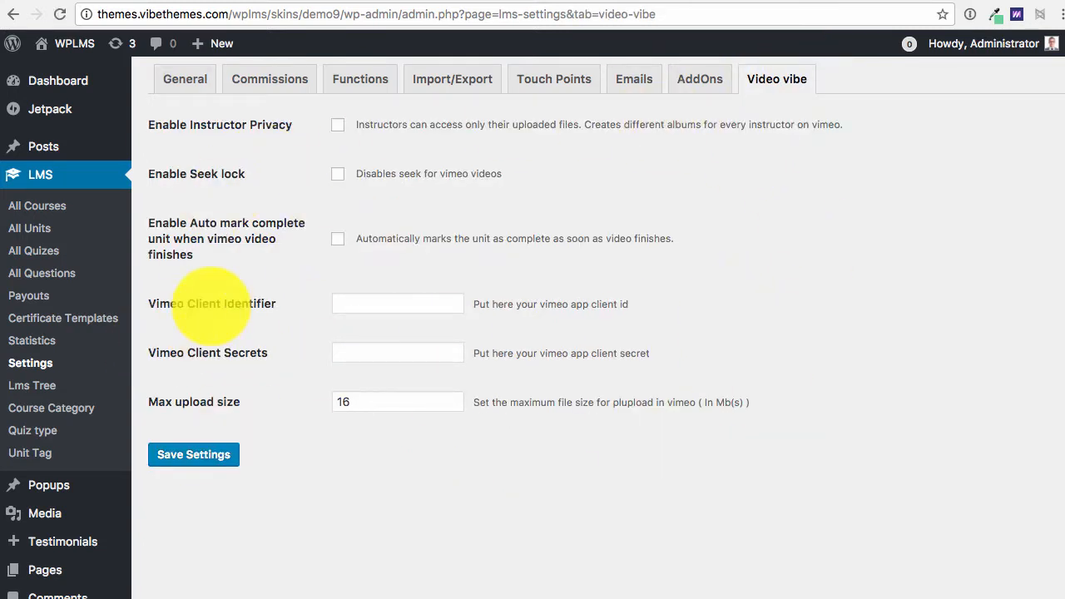
pyautogui.moveTo(246, 349)
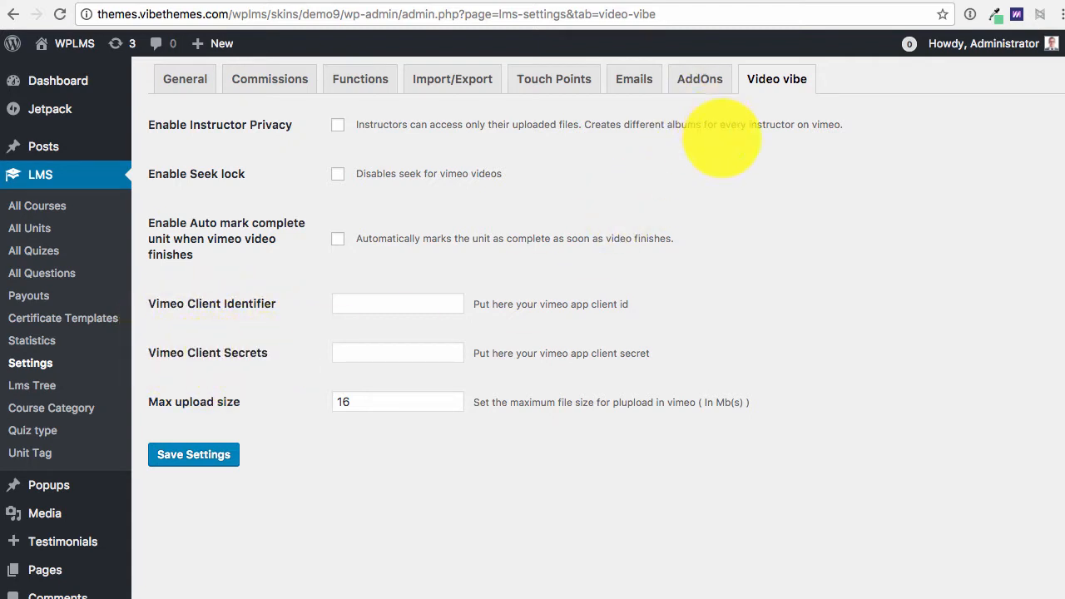
pyautogui.moveTo(303, 352)
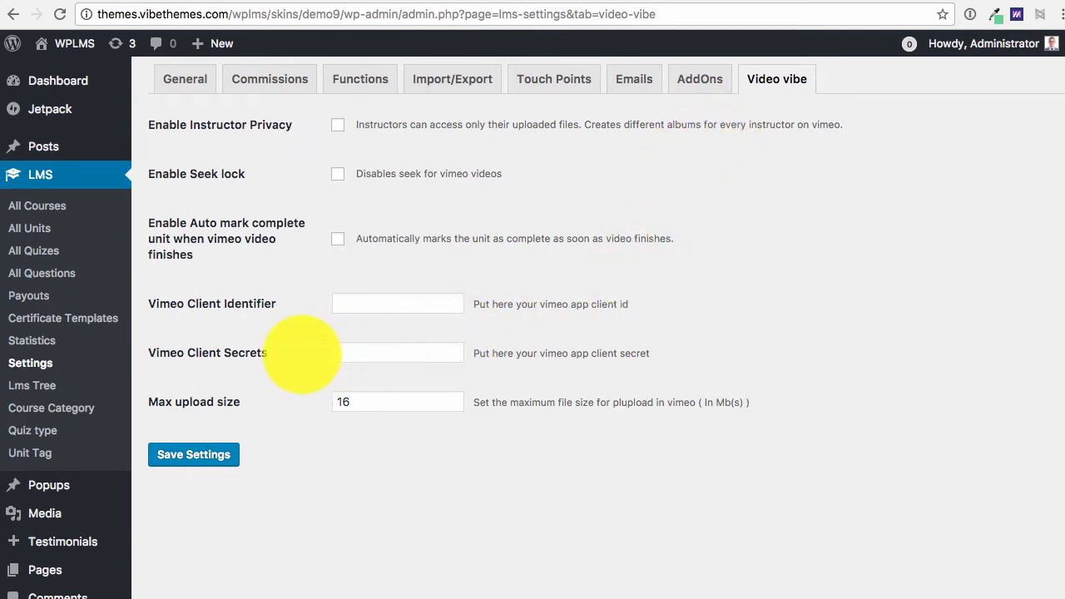
pyautogui.click(396, 353)
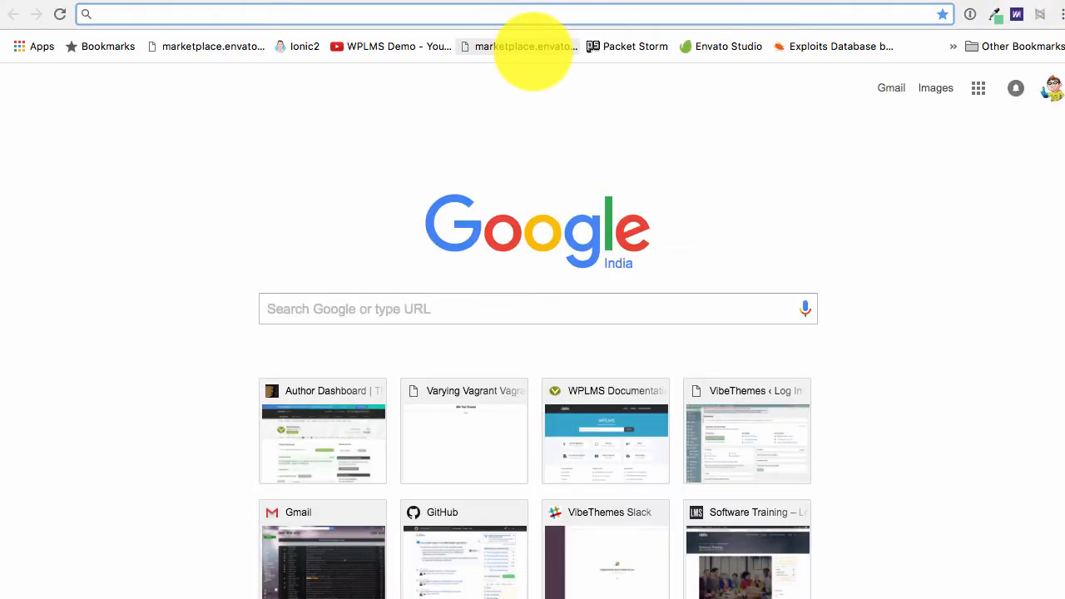
# - Go to developer.vimeo.com and show My Apps, listing sample, Wplms and wplms
pyautogui.write('developer.vimeo.com')
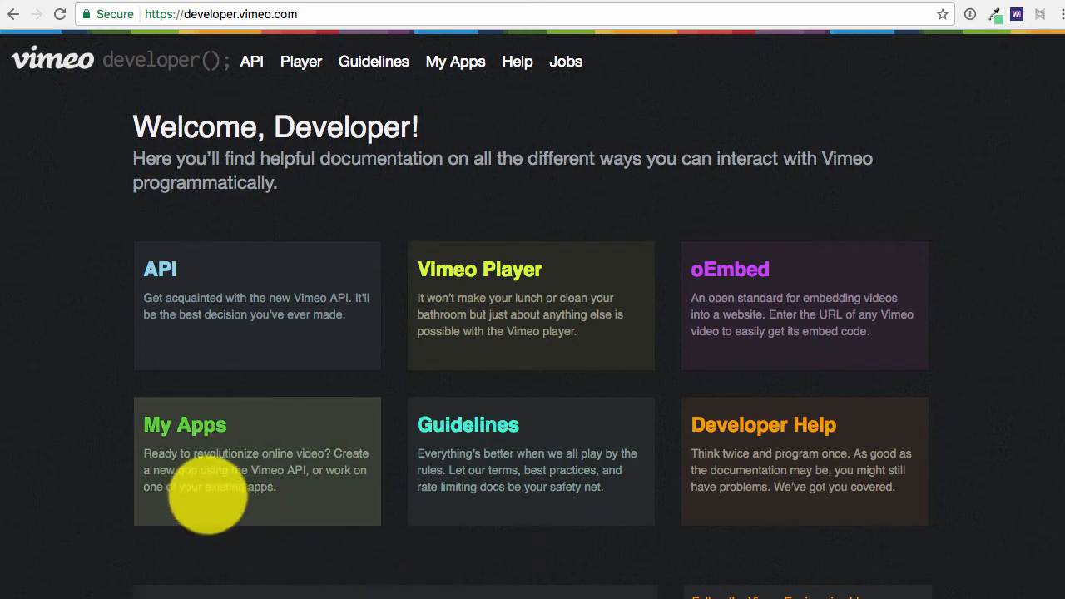
pyautogui.click(185, 424)
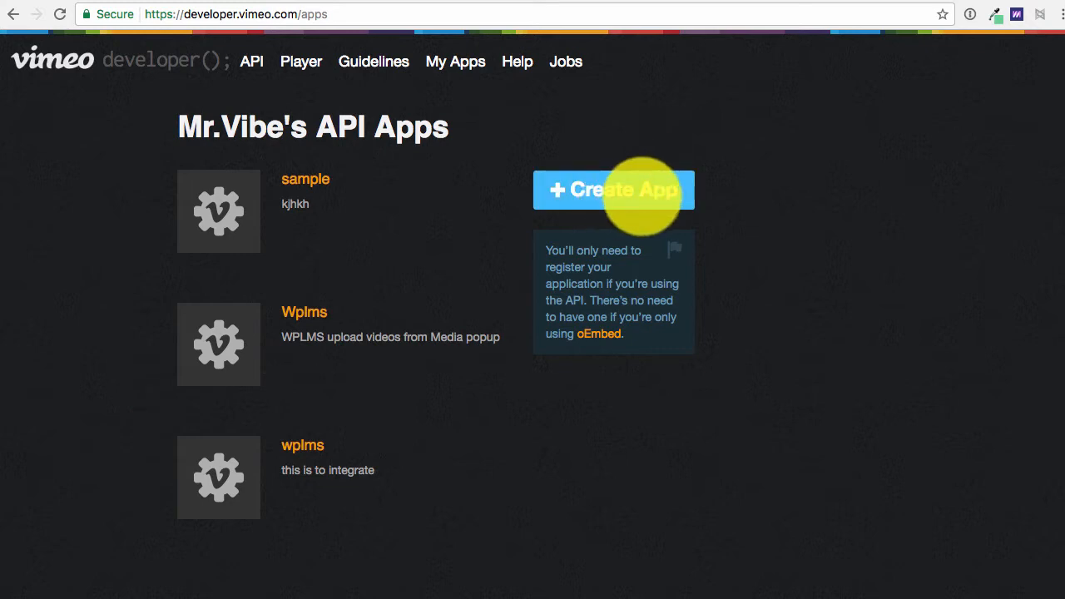
pyautogui.click(613, 190)
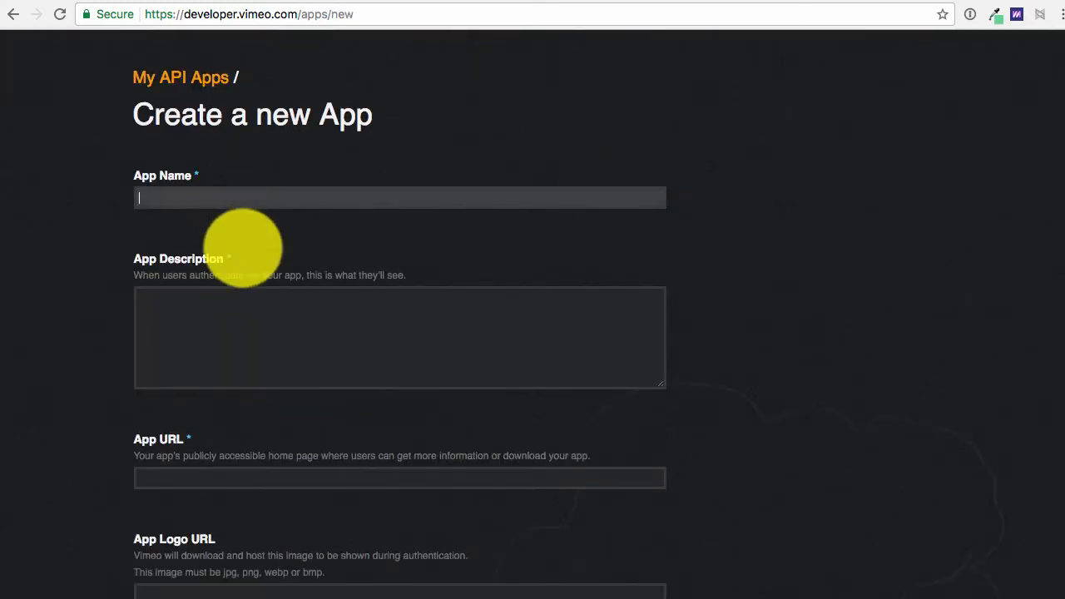
pyautogui.scroll(-3)
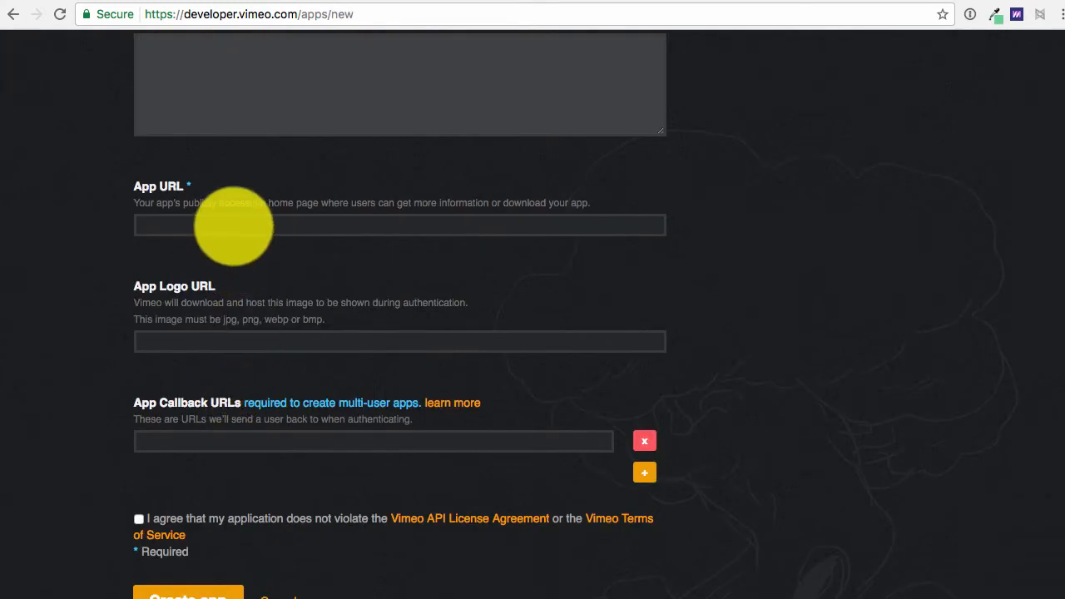
pyautogui.click(399, 341)
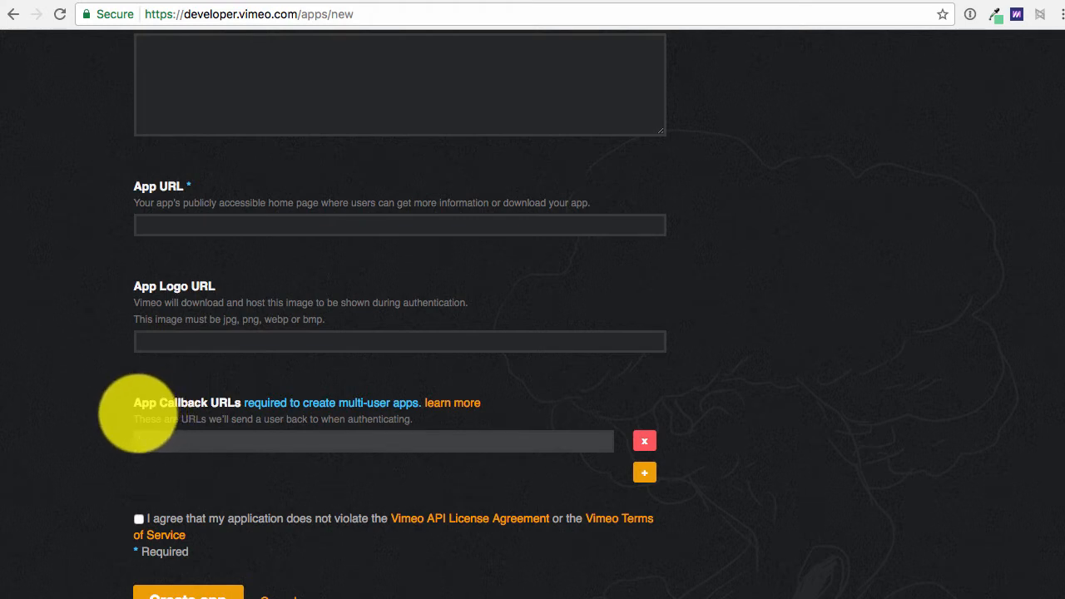
pyautogui.moveTo(821, 341)
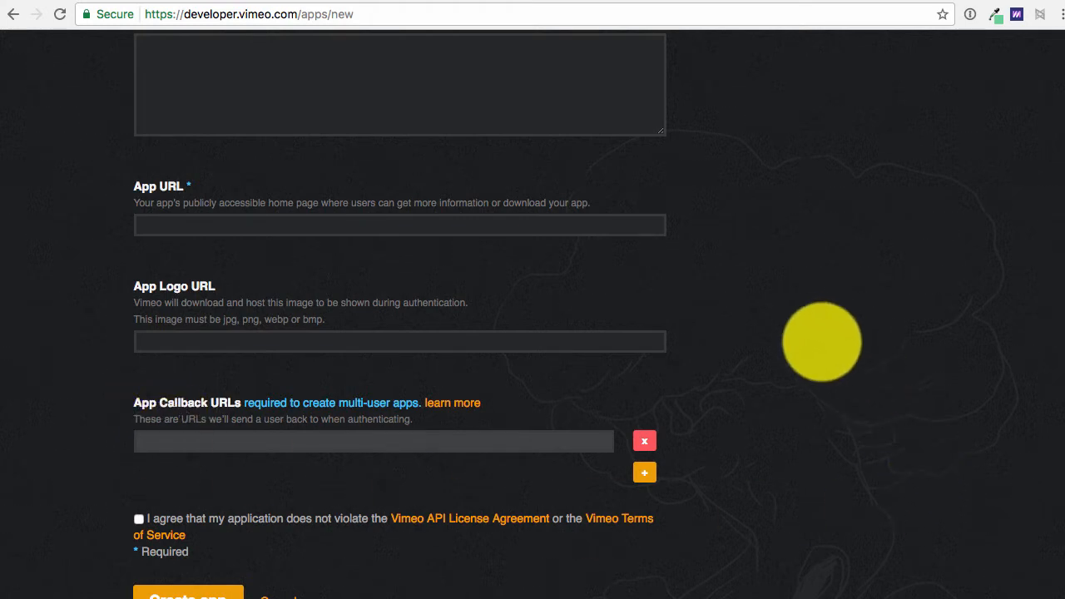
pyautogui.scroll(3)
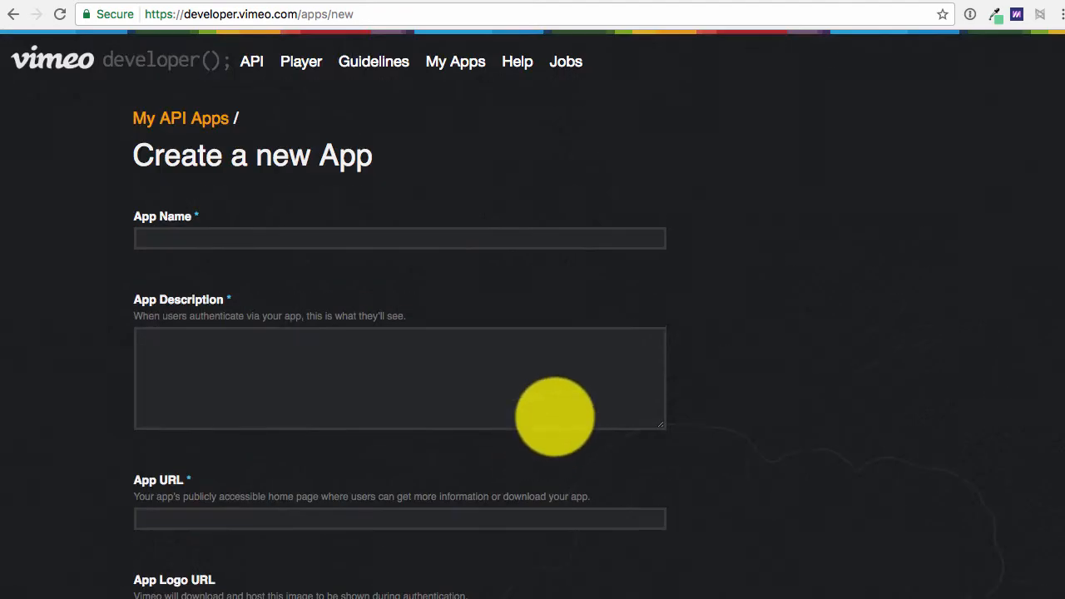
pyautogui.click(18, 18)
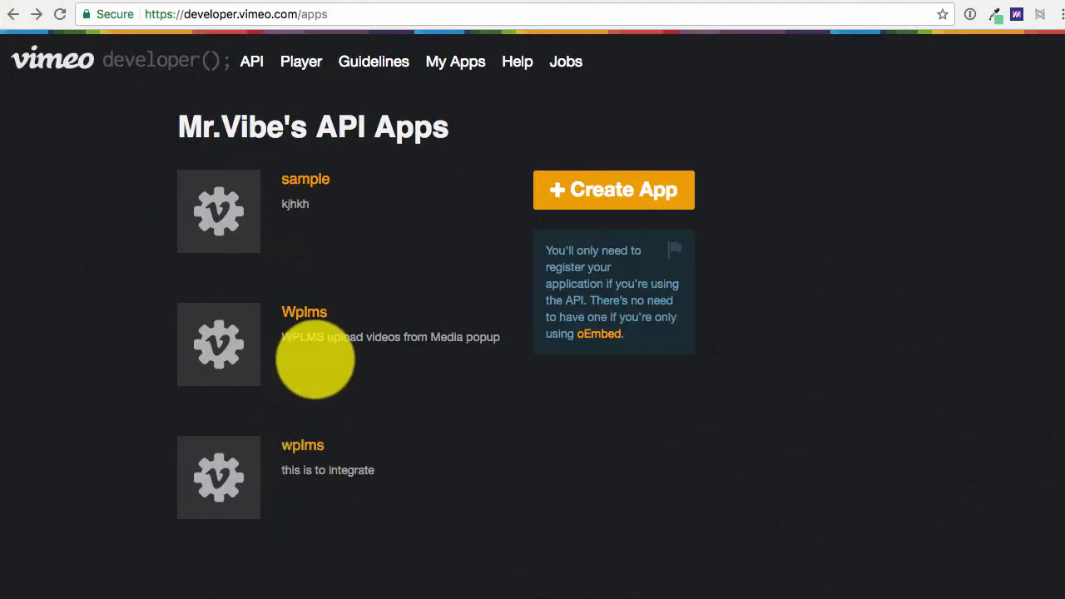
# - Show the Wplms app's authentication credentials in Vimeo Developer
pyautogui.click(303, 313)
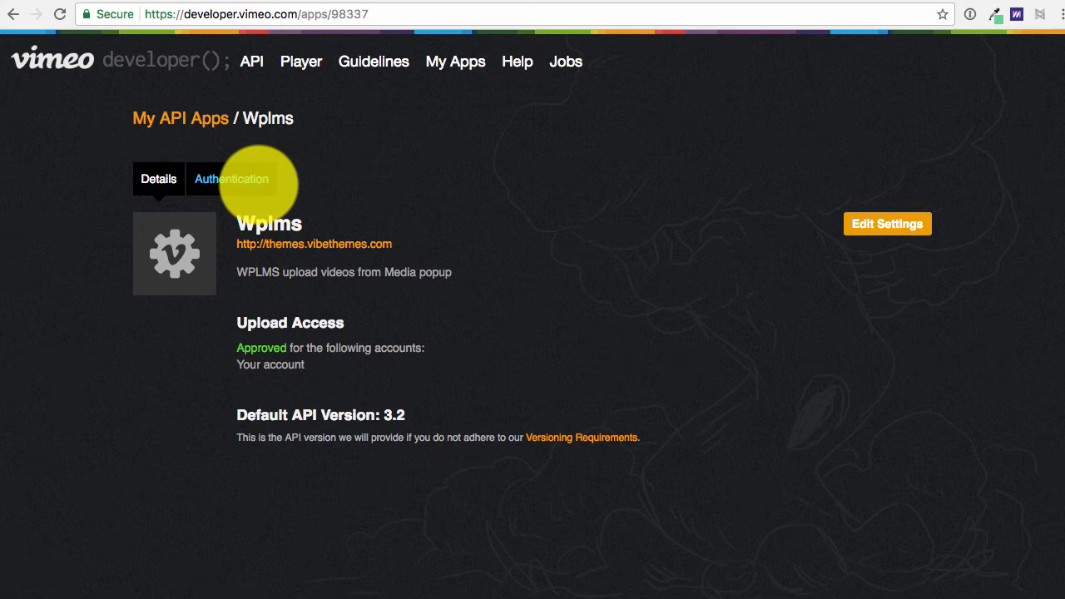
pyautogui.click(231, 178)
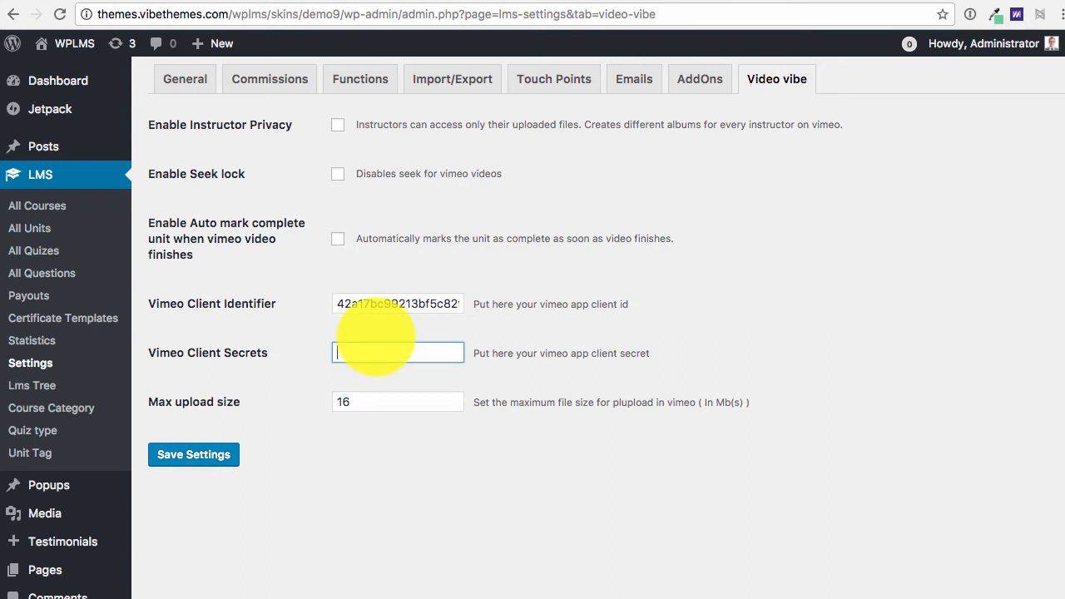
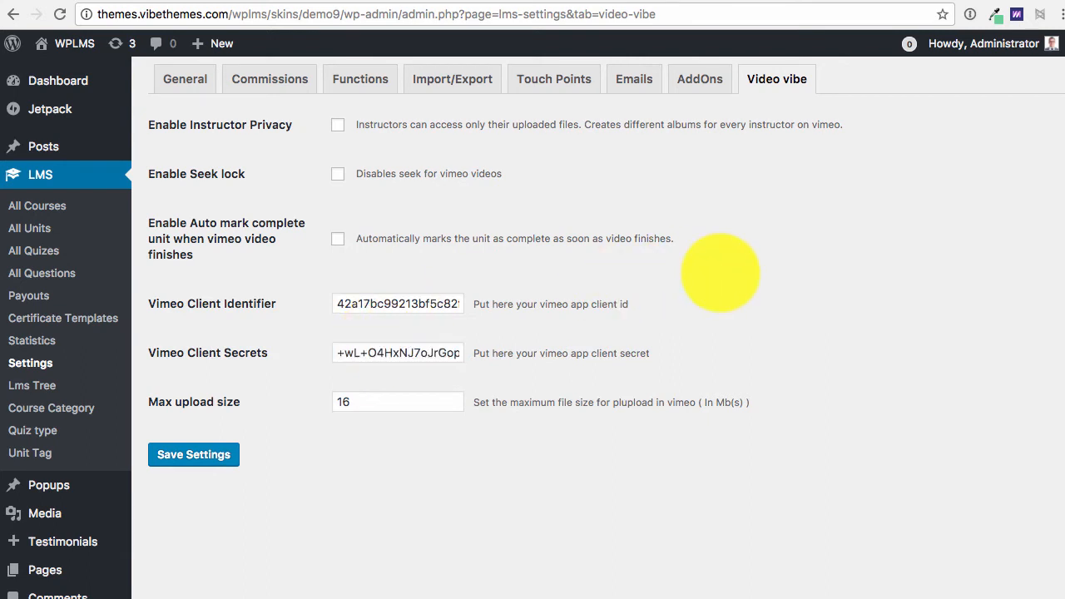
# - Fill the Wplms app's client secret into Video vibe settings and save
pyautogui.click(194, 454)
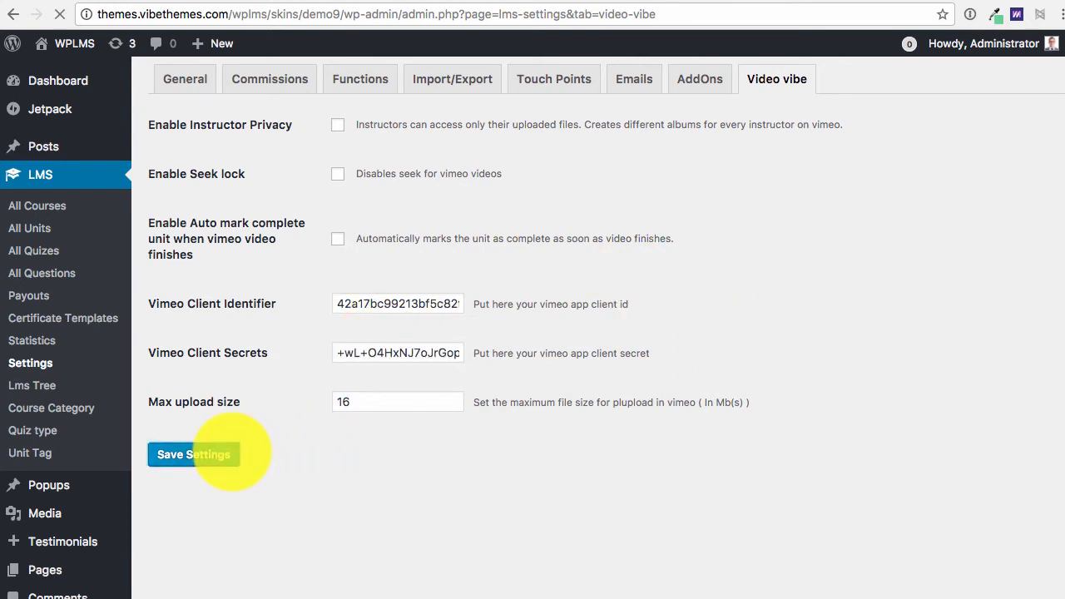
# - Save the Vimeo credentials and start authorising this site to use Vimeo
pyautogui.click(193, 454)
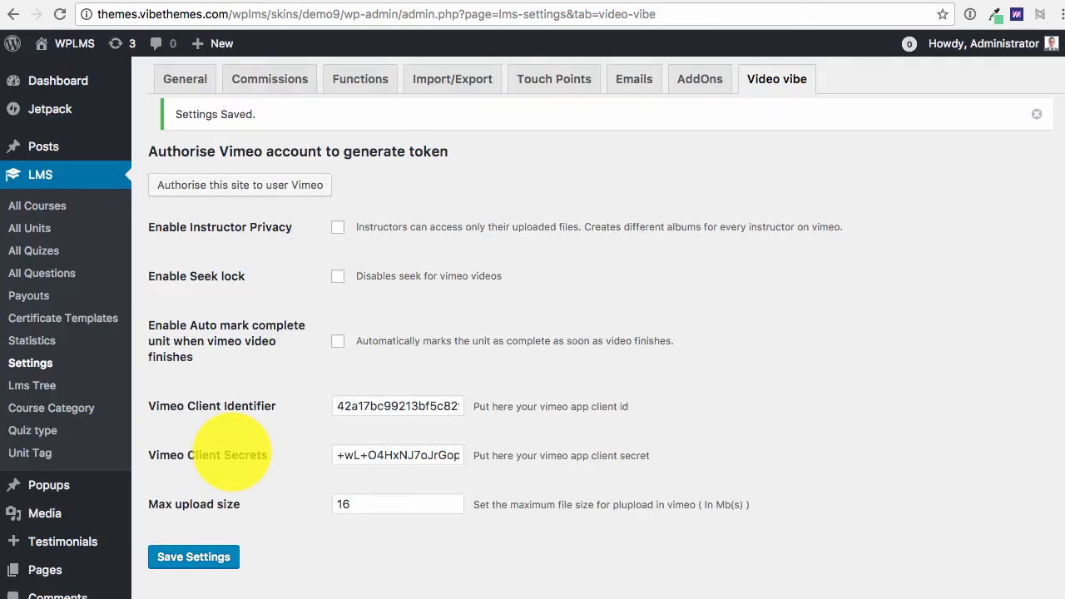
pyautogui.moveTo(802, 306)
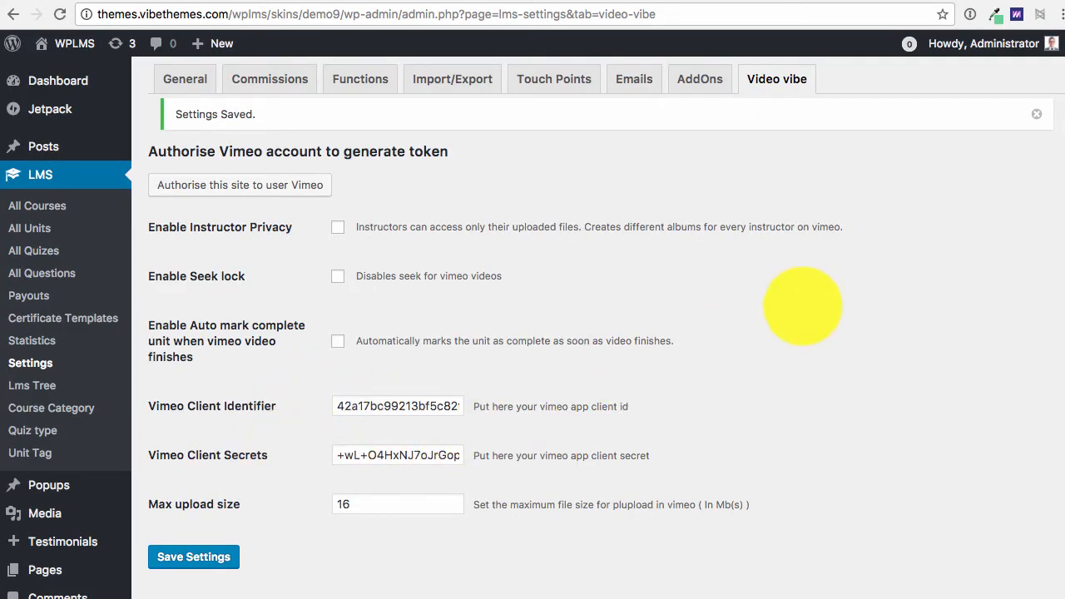
pyautogui.moveTo(195, 185)
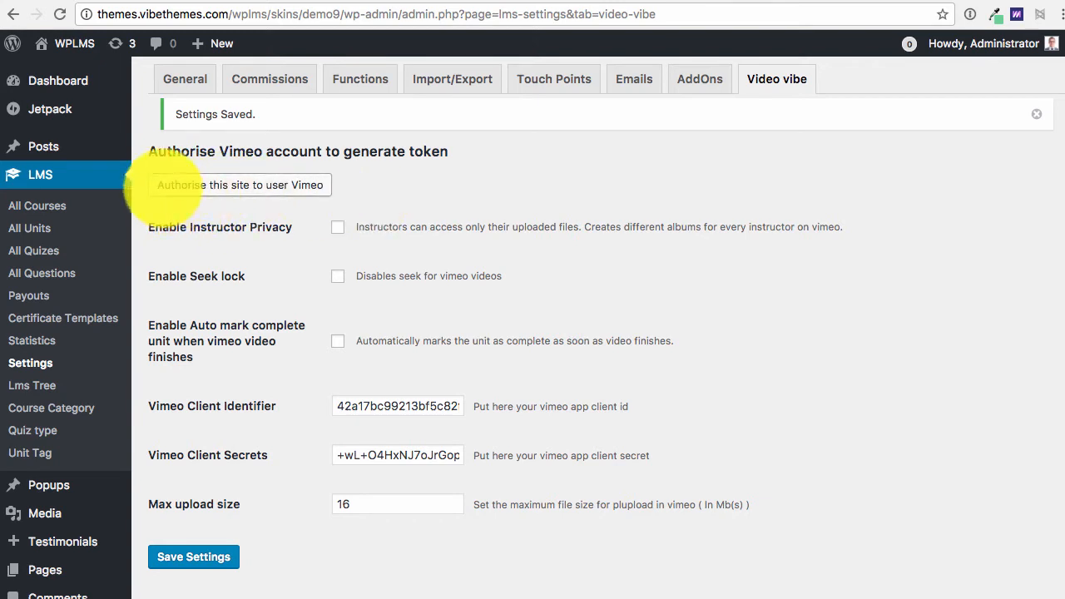
pyautogui.moveTo(282, 231)
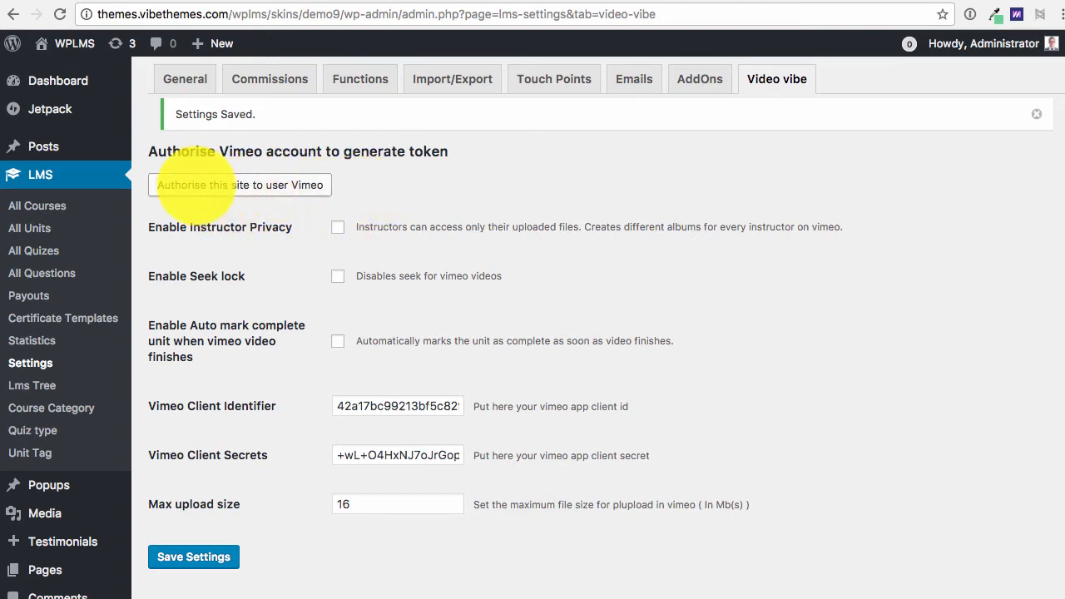
pyautogui.click(239, 185)
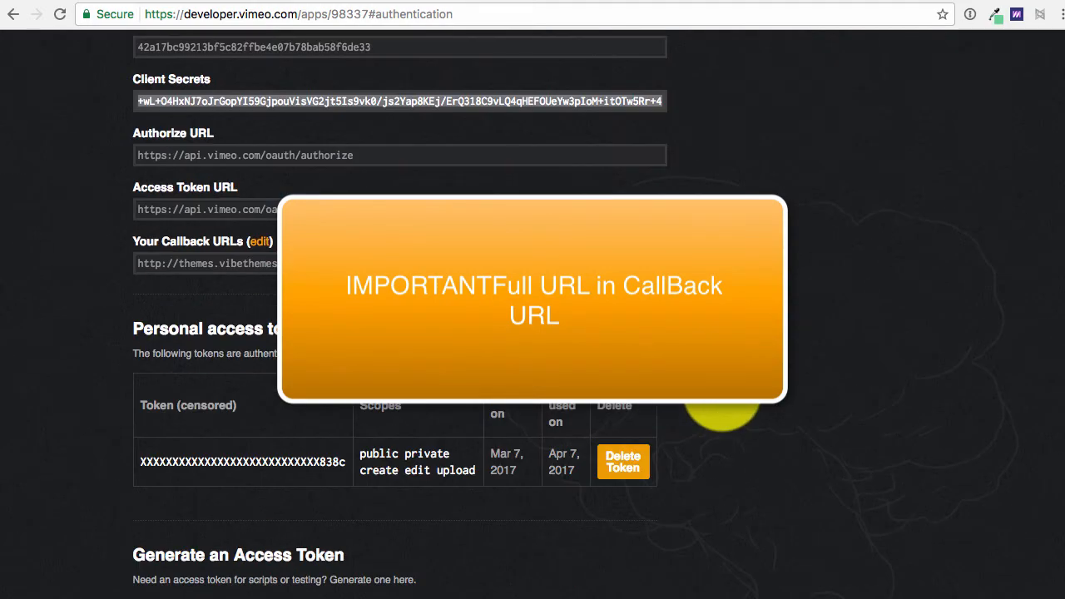
# - Add the WPLMS settings page URL to the Wplms app's callback URLs and save
pyautogui.click(158, 180)
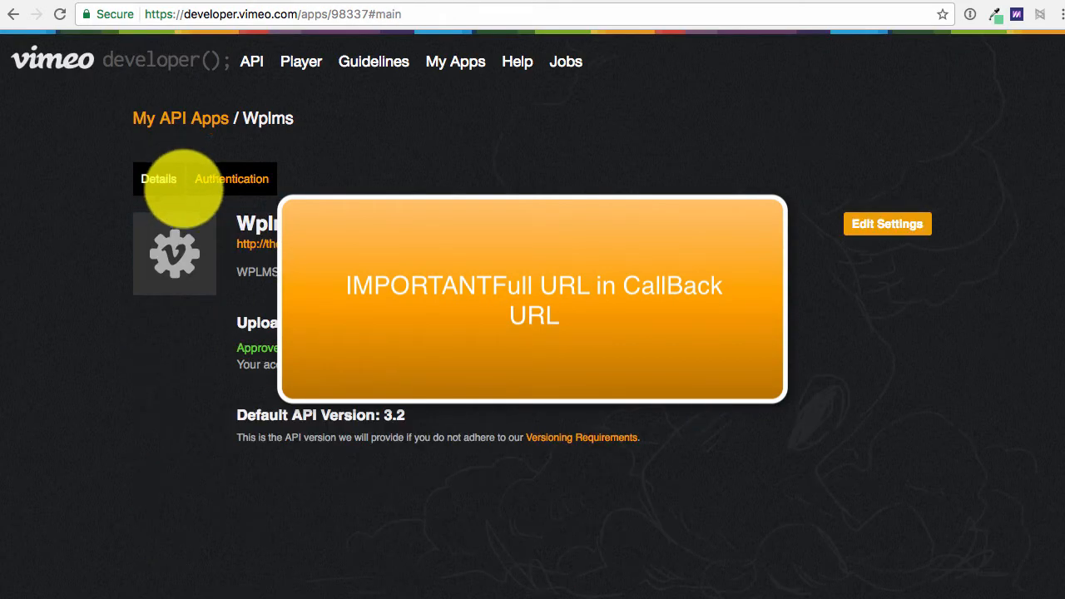
pyautogui.click(887, 223)
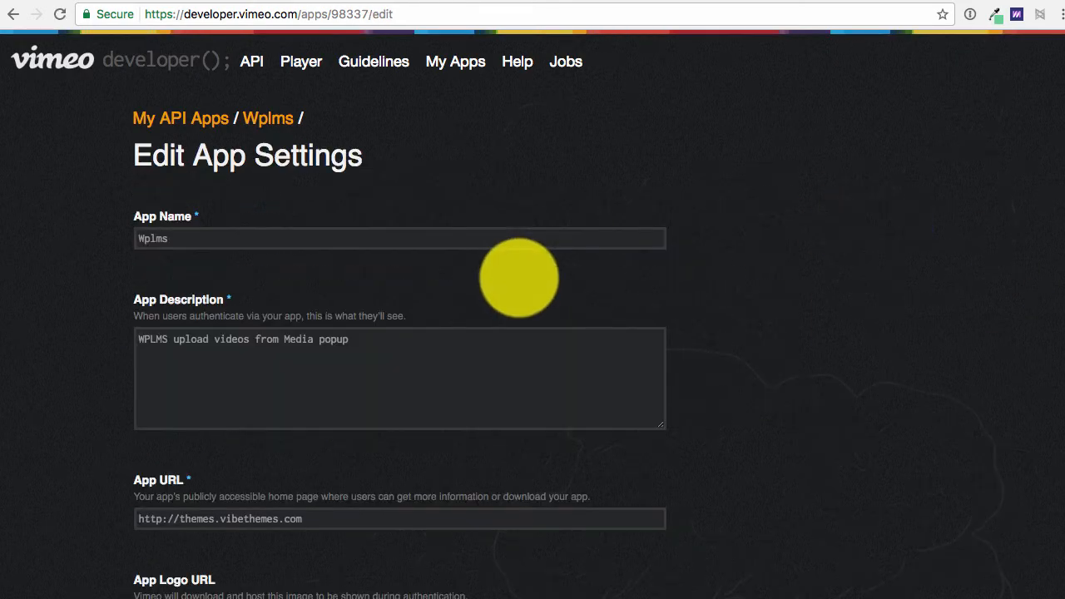
pyautogui.scroll(-3)
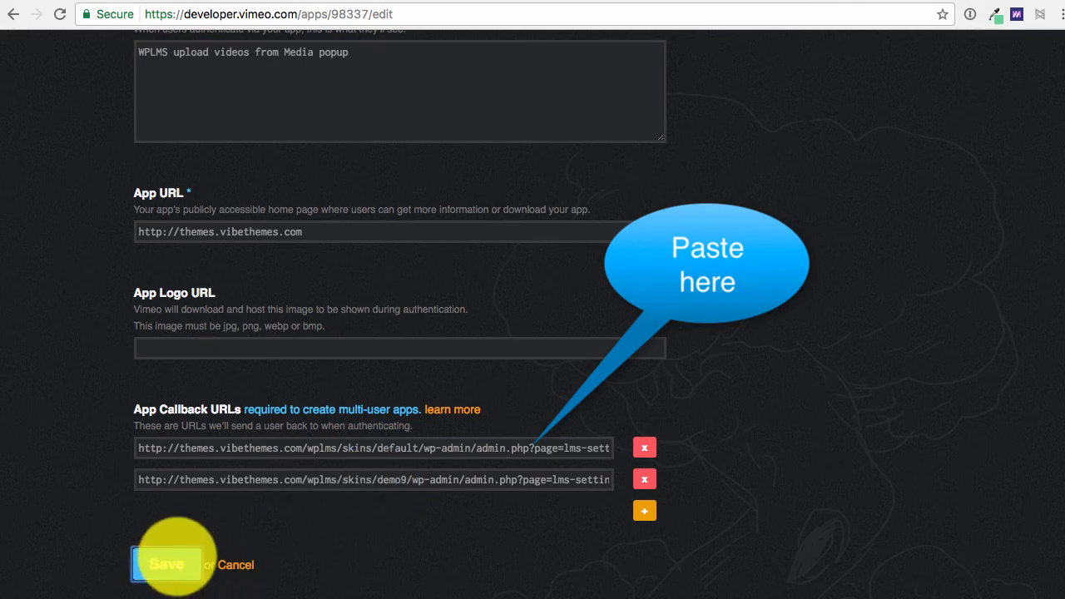
pyautogui.click(170, 566)
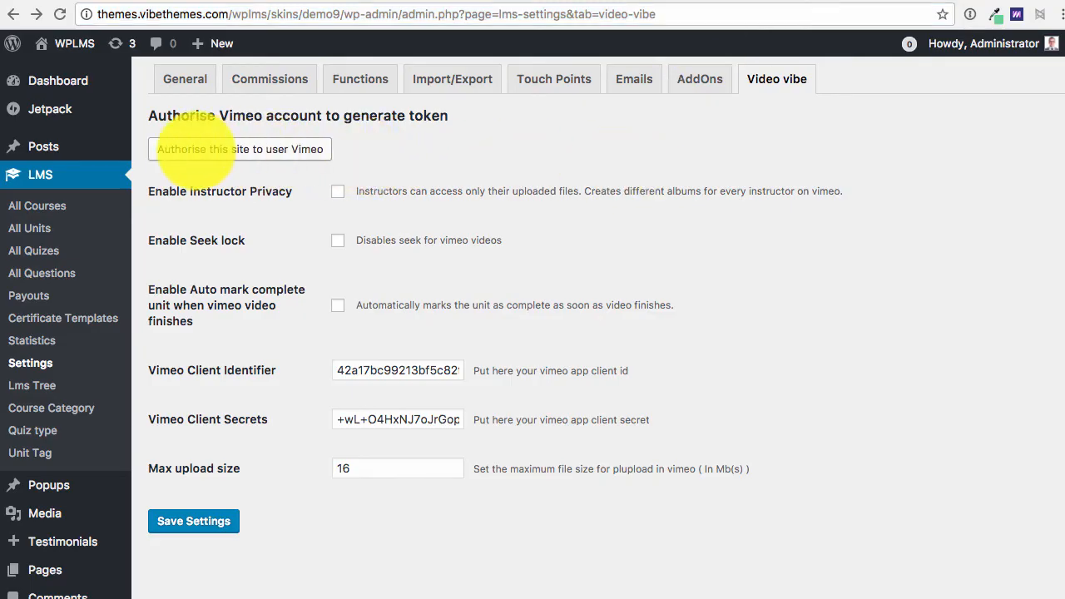
# - Authorise the site with Vimeo and allow the Wplms app access to the account
pyautogui.click(240, 150)
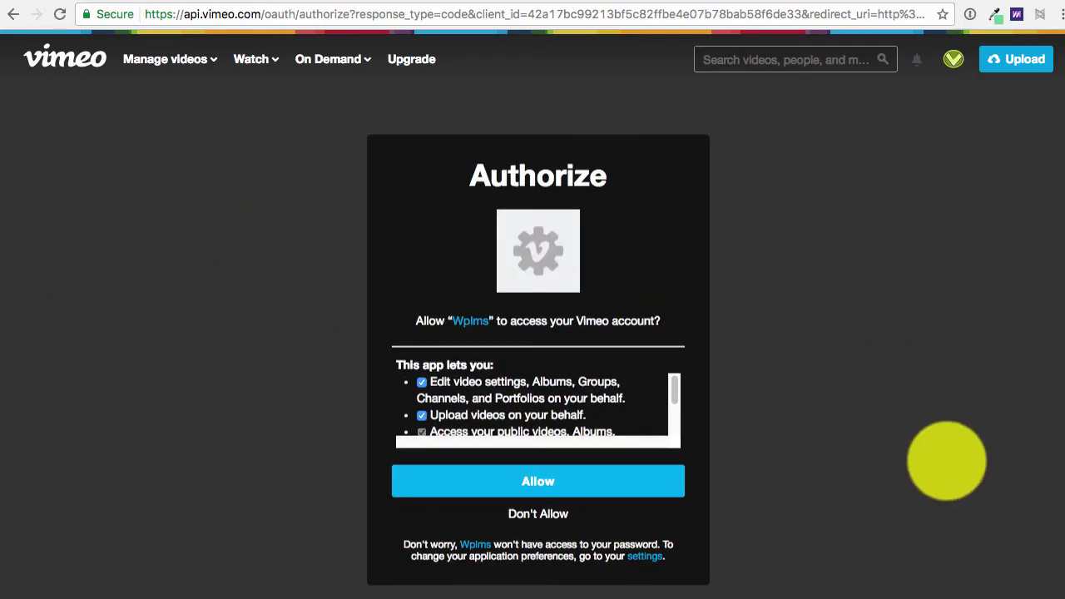
pyautogui.click(537, 481)
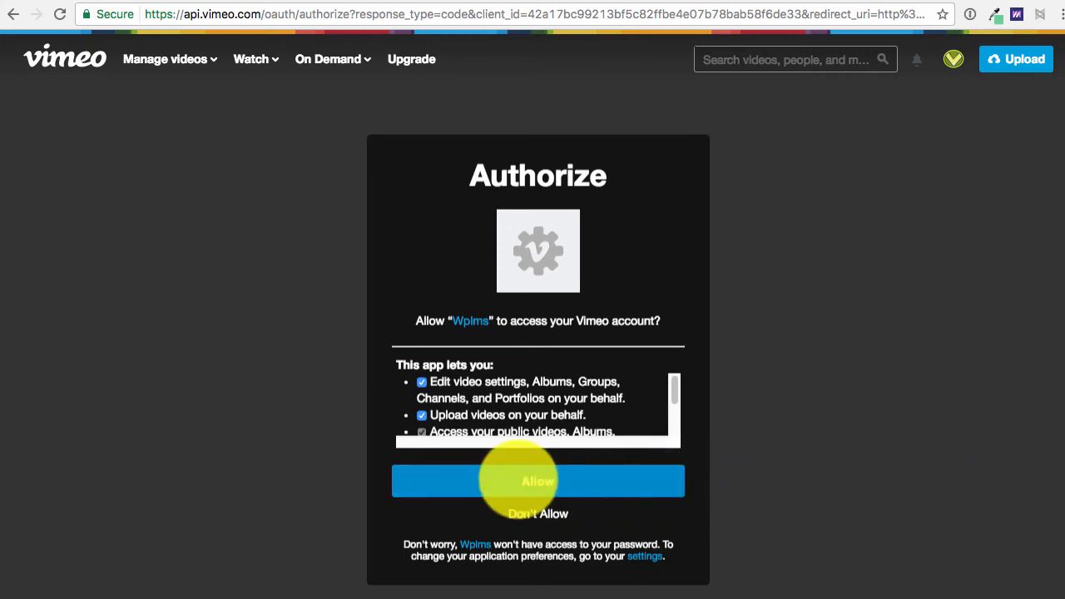
pyautogui.click(538, 481)
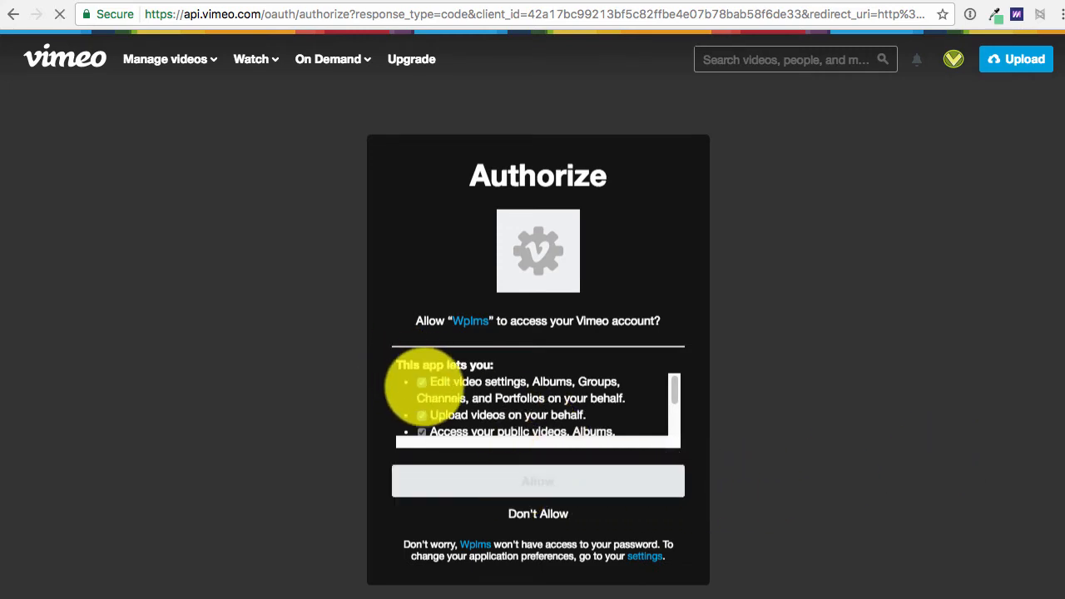
pyautogui.click(537, 481)
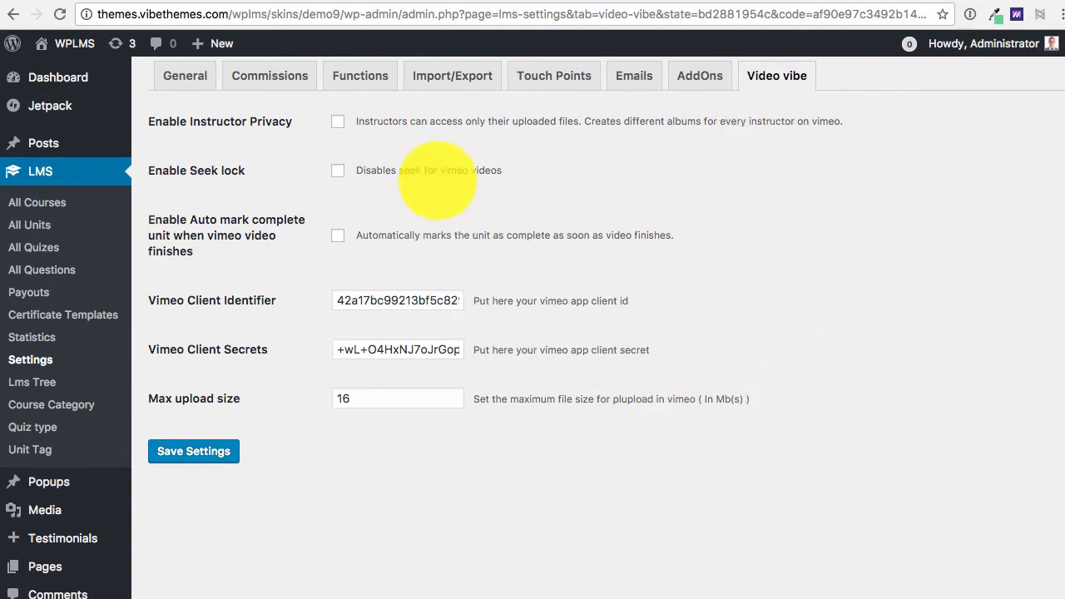
pyautogui.moveTo(703, 296)
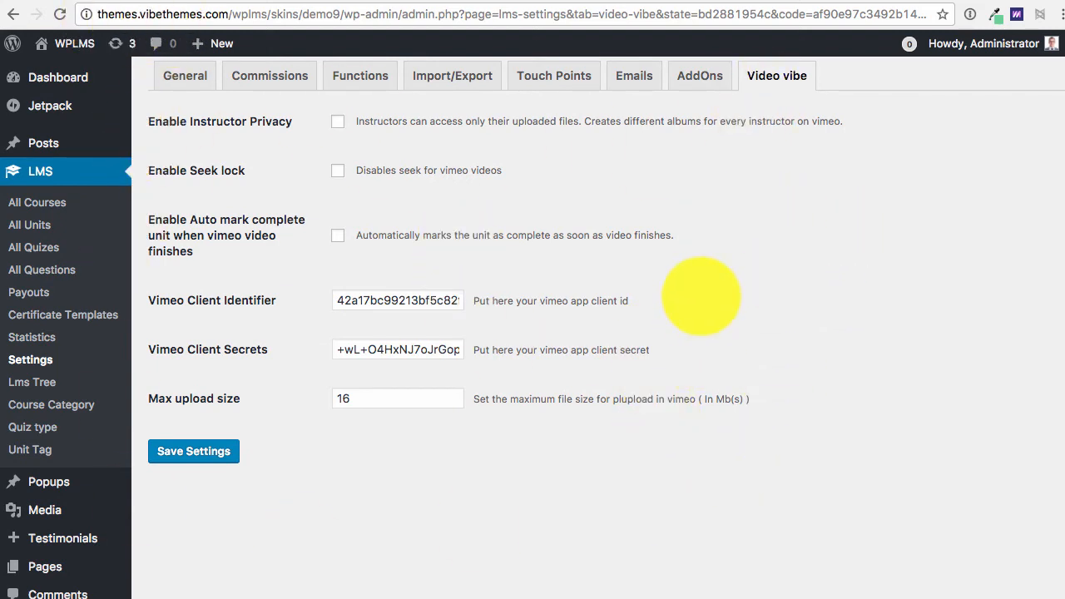
pyautogui.moveTo(802, 269)
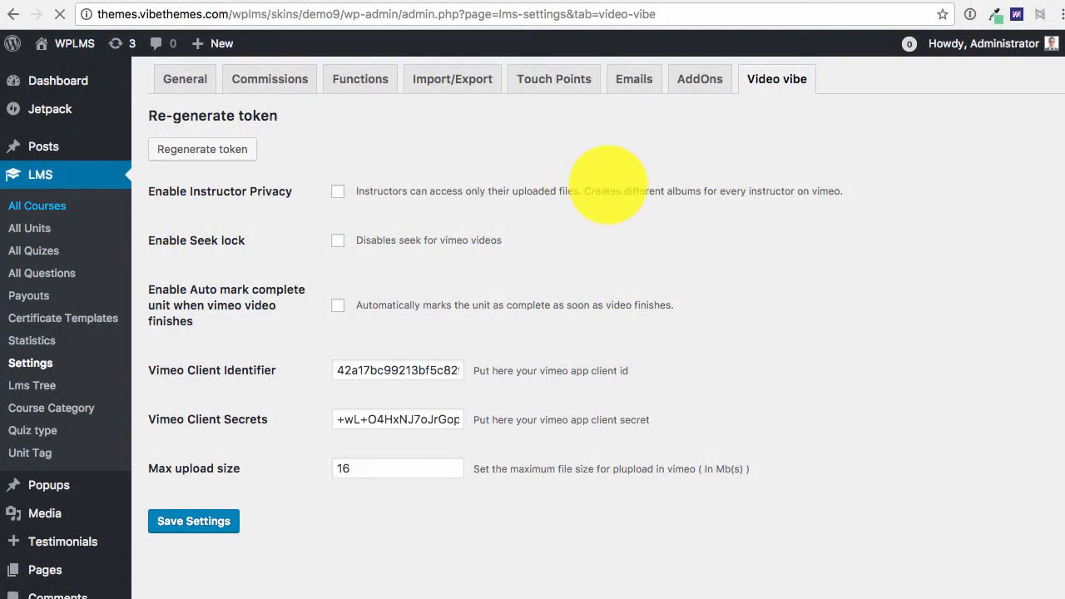
# - From All Courses, show the course's Vimeo Library and check its Upload tab with album choice
pyautogui.click(36, 206)
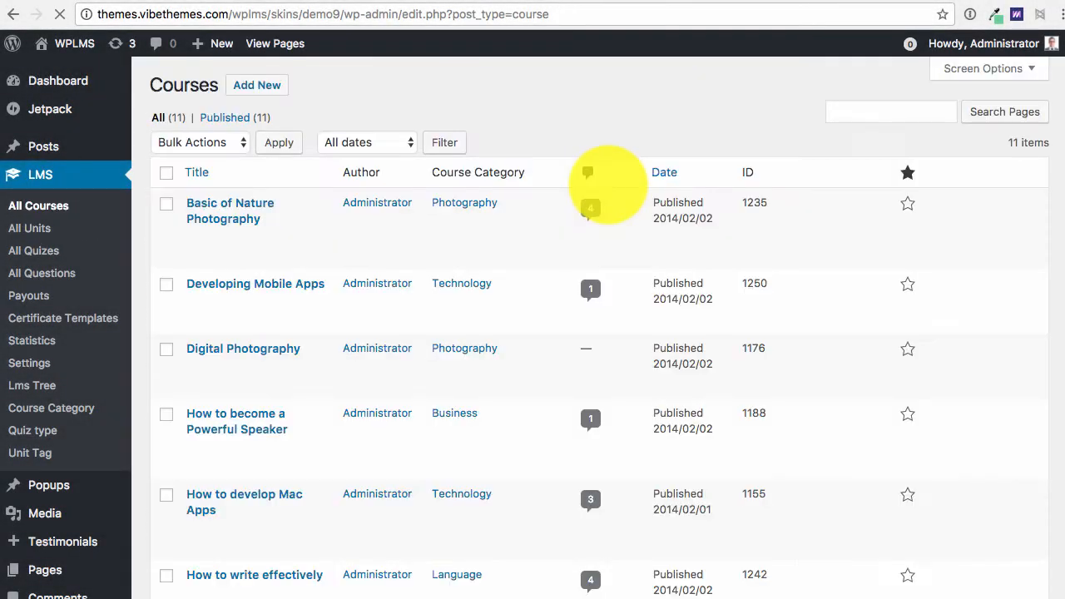
pyautogui.moveTo(230, 210)
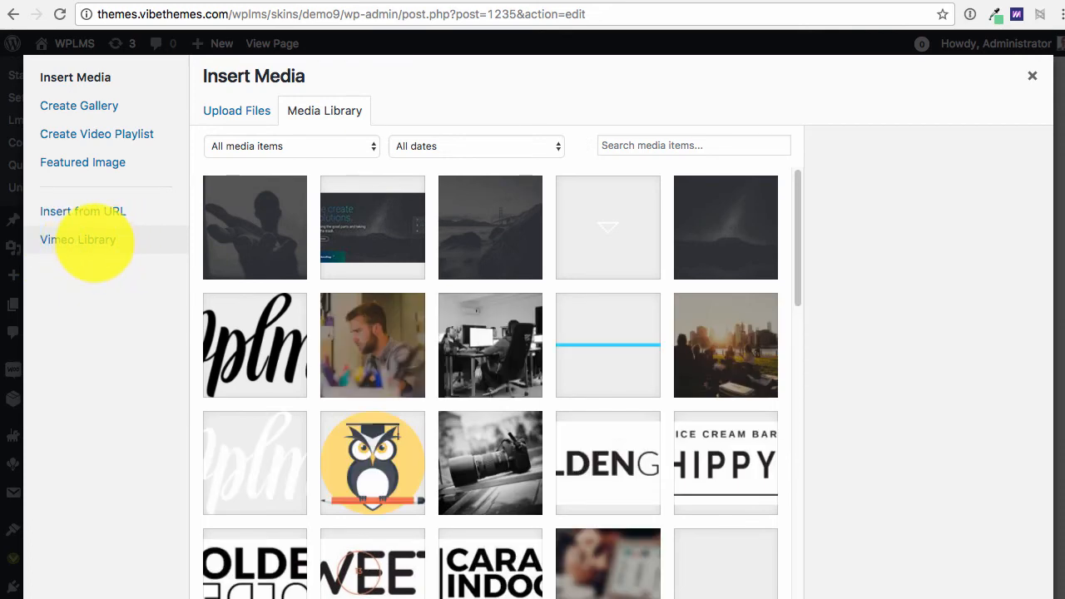
pyautogui.click(77, 240)
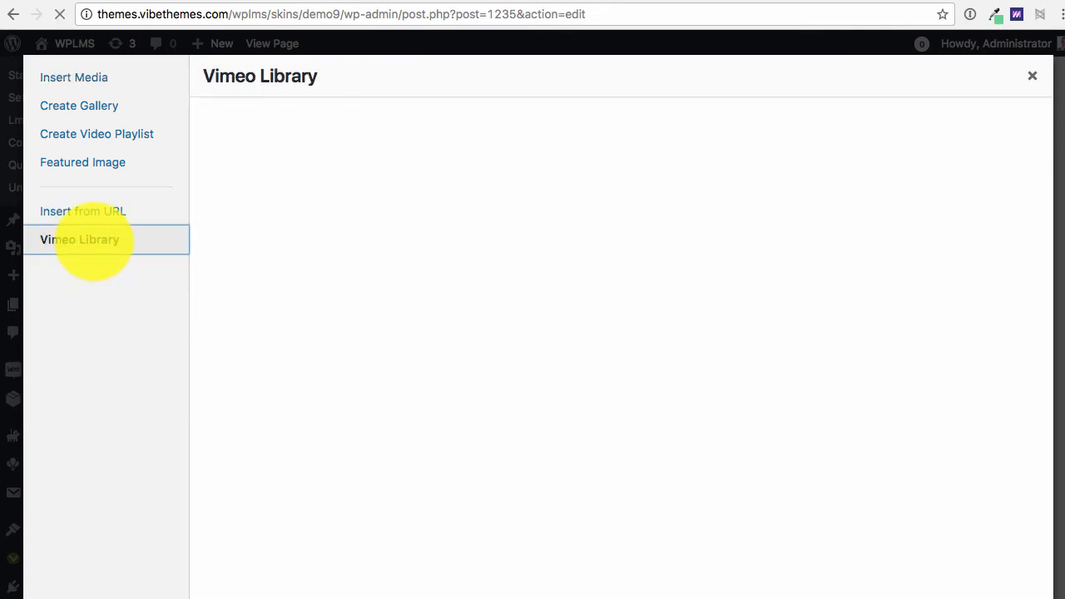
pyautogui.click(80, 240)
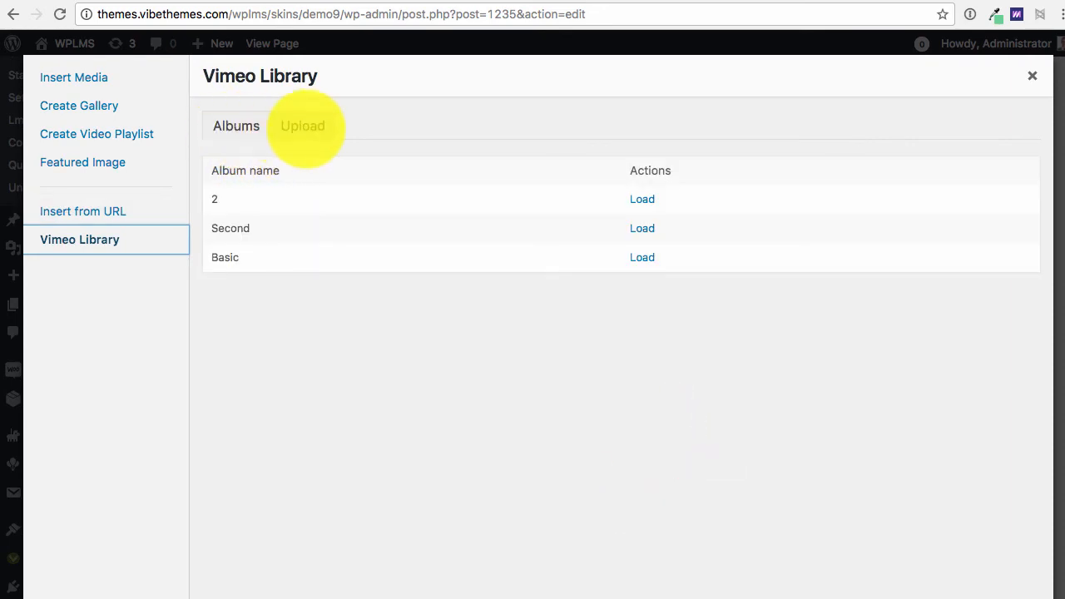
pyautogui.click(303, 126)
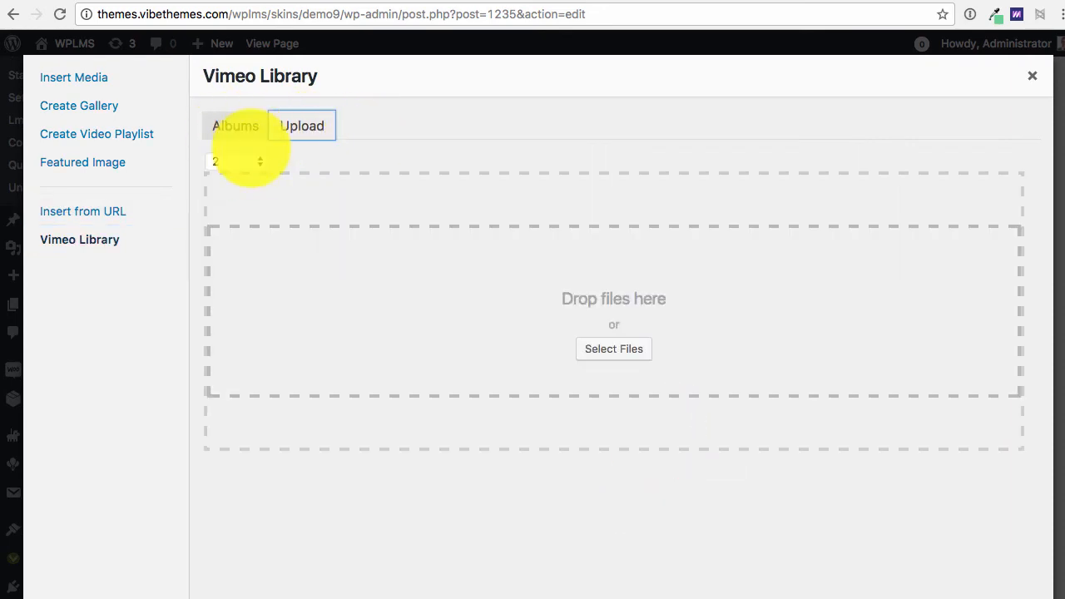
pyautogui.click(233, 161)
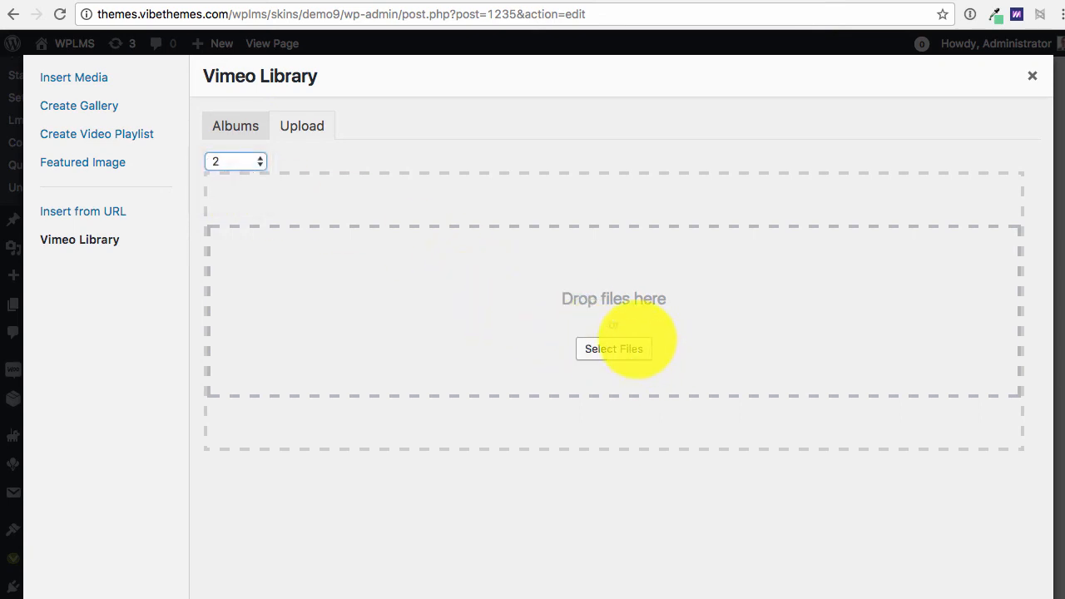
pyautogui.click(236, 127)
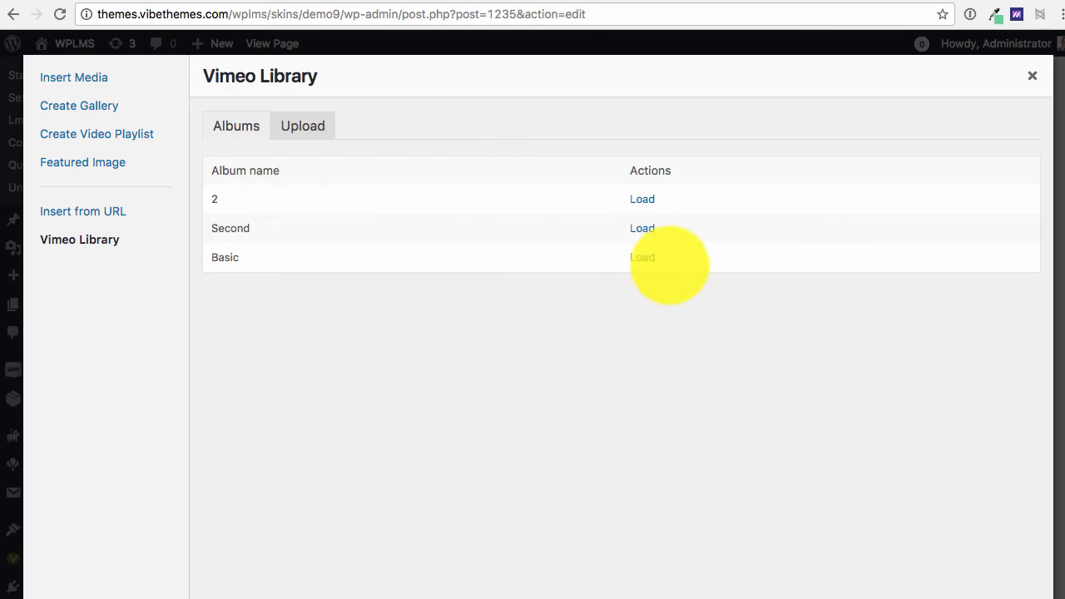
# - Load an album's videos and embed vimeo.com/206231011 into the Basic of Nature Photography course
pyautogui.click(643, 257)
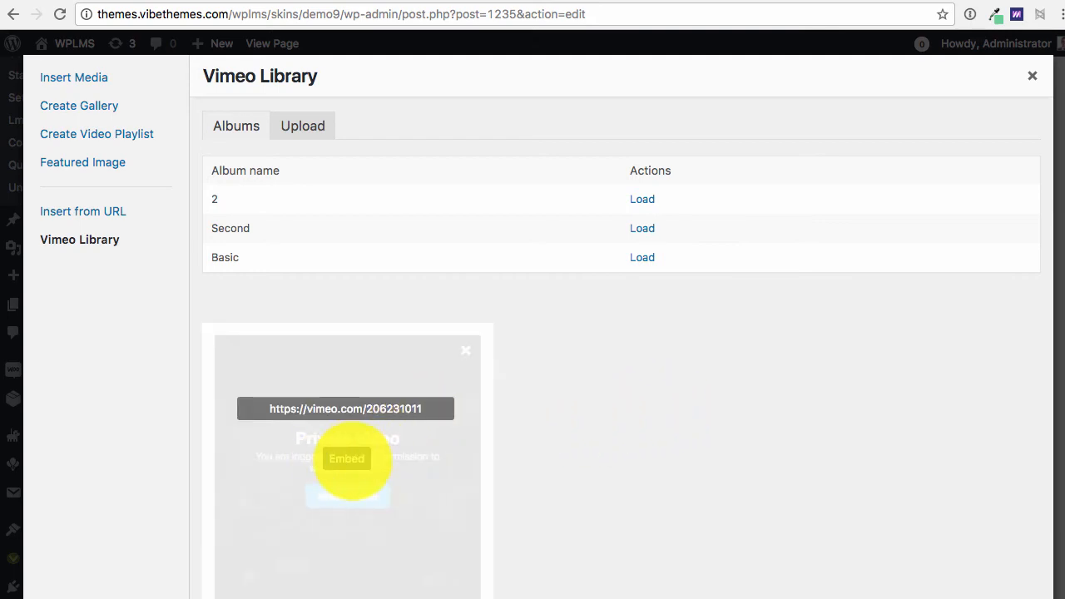
pyautogui.click(346, 459)
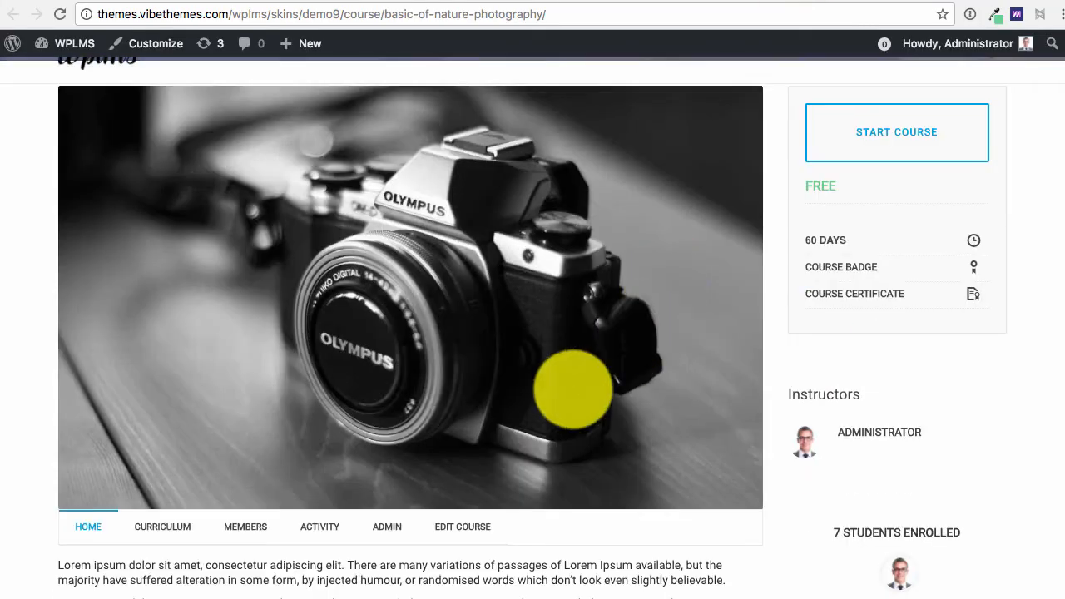
# - Edit the course from the front end and show its Vimeo Library via Add Media
pyautogui.click(463, 526)
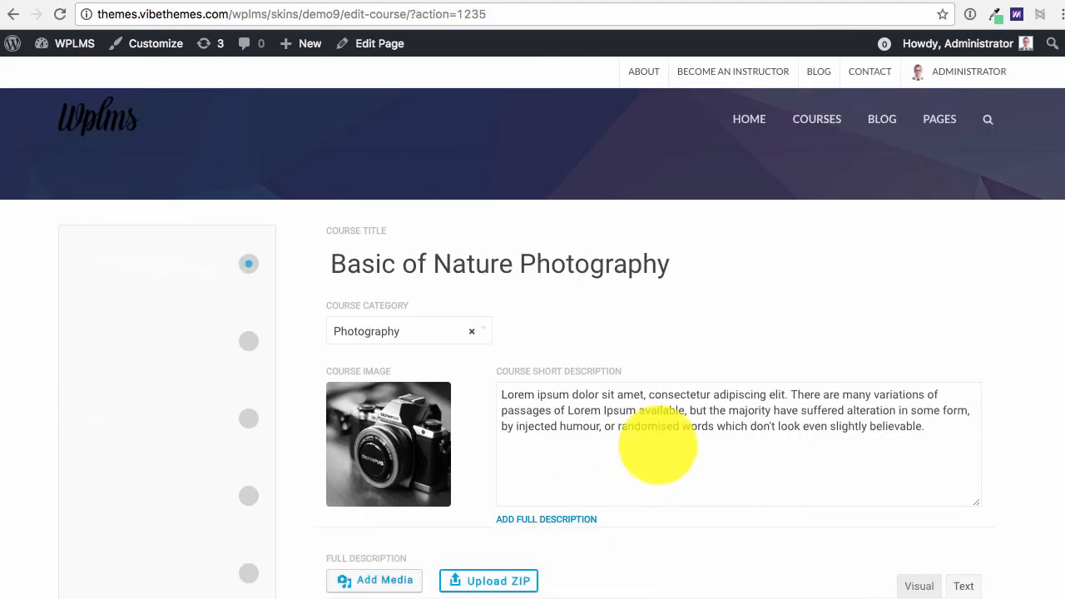
pyautogui.click(374, 581)
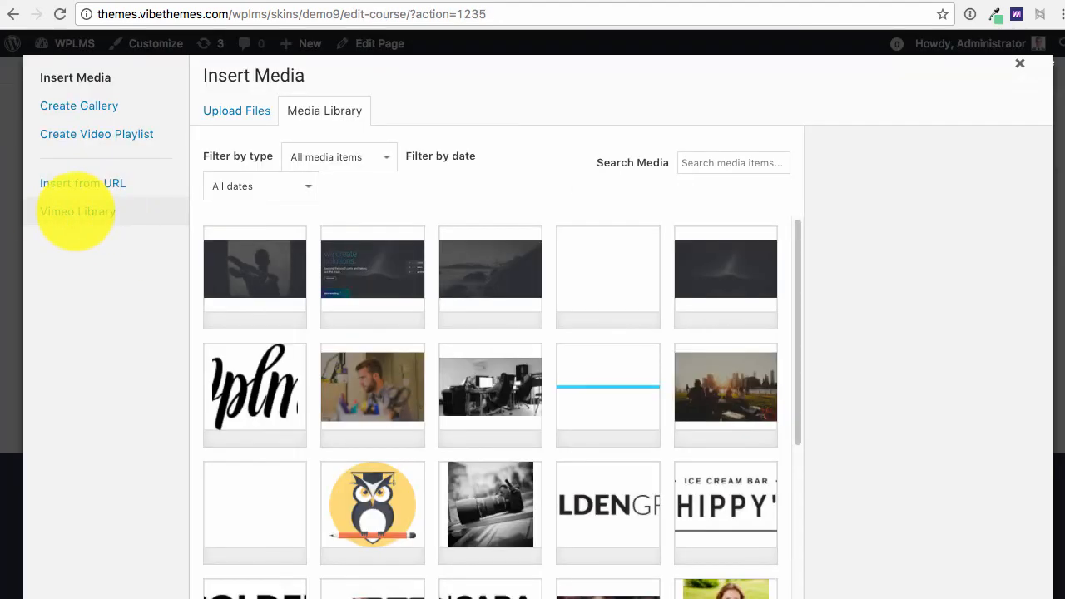
pyautogui.click(80, 209)
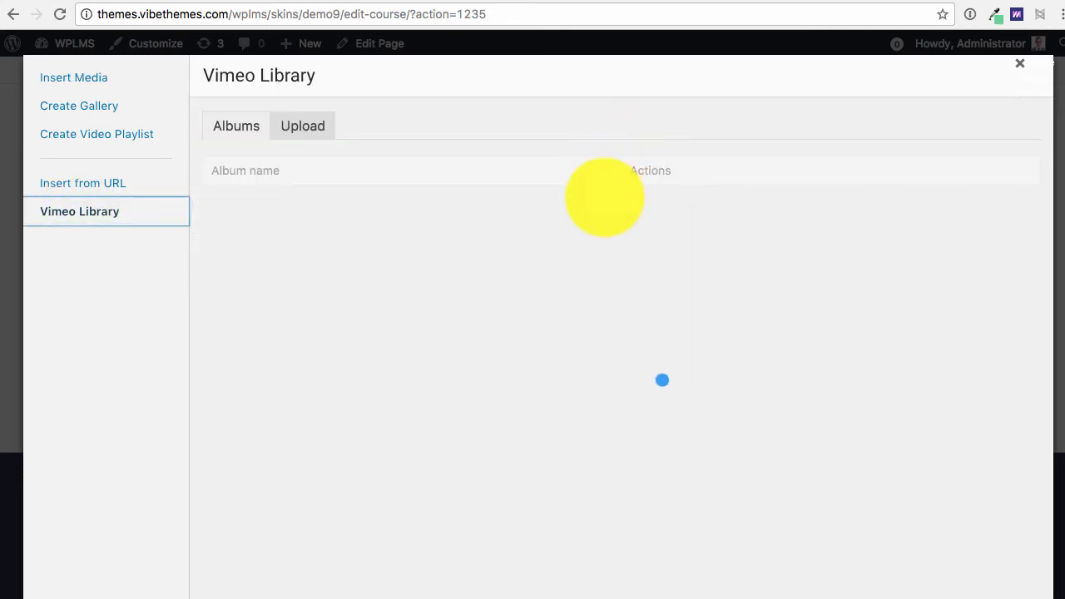
pyautogui.click(1020, 63)
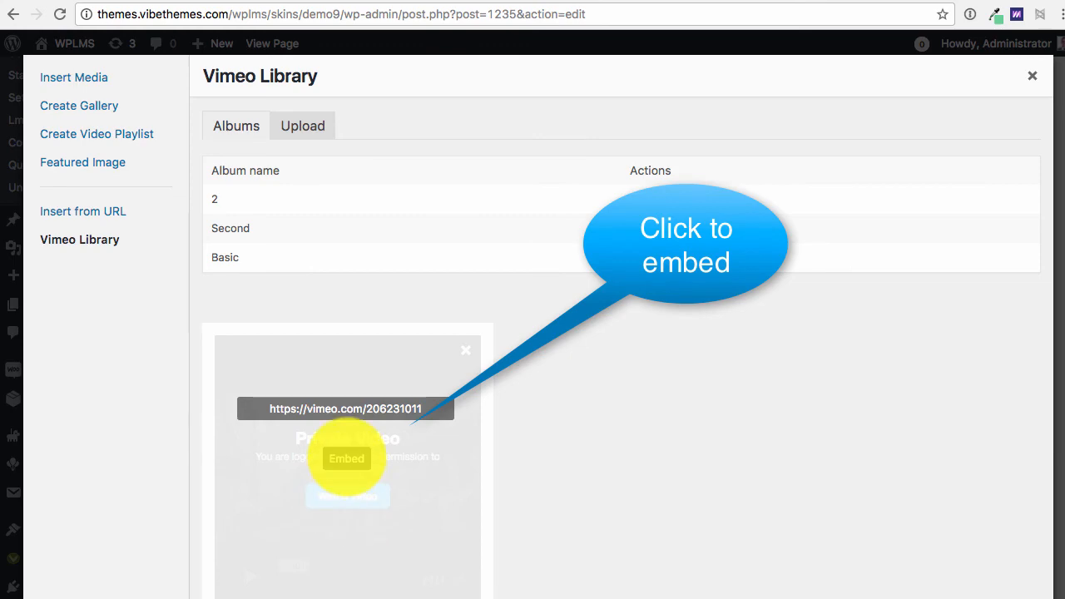
# - Embed the wplms_vimeo shortcode for video 206231011 and update the course
pyautogui.click(346, 458)
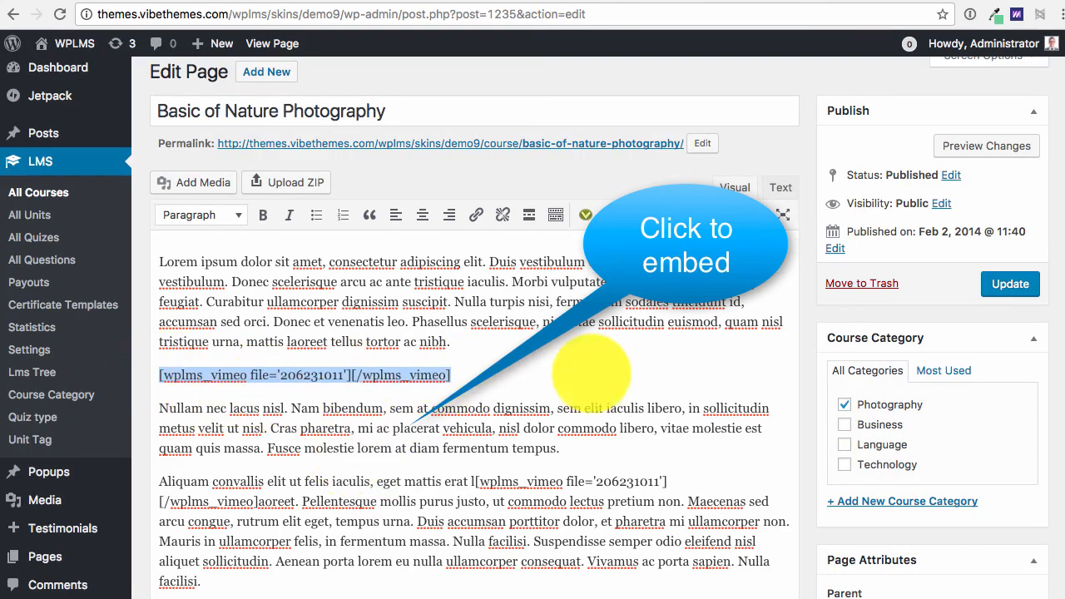
pyautogui.click(1010, 283)
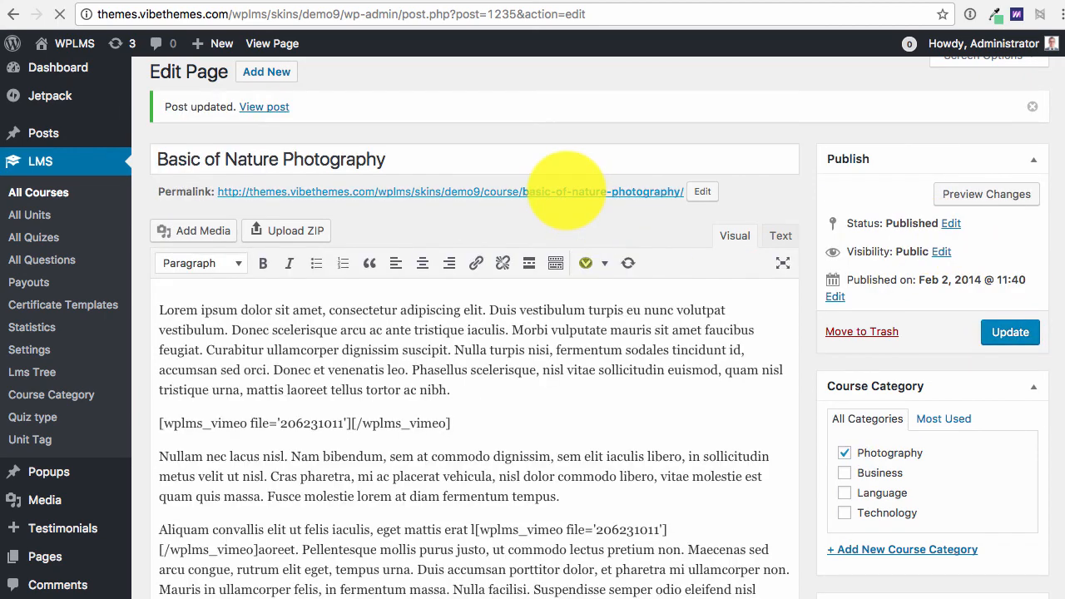